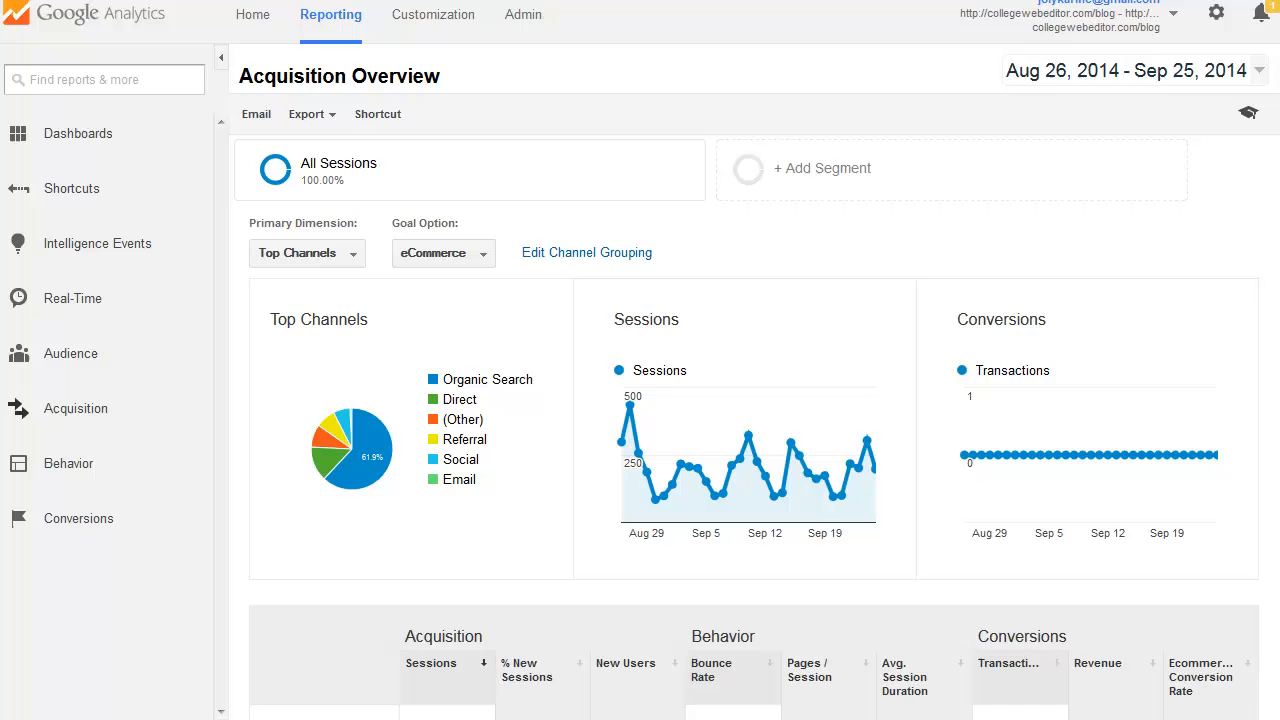
{"action": "mouse_move", "coordinate": [416, 20]}
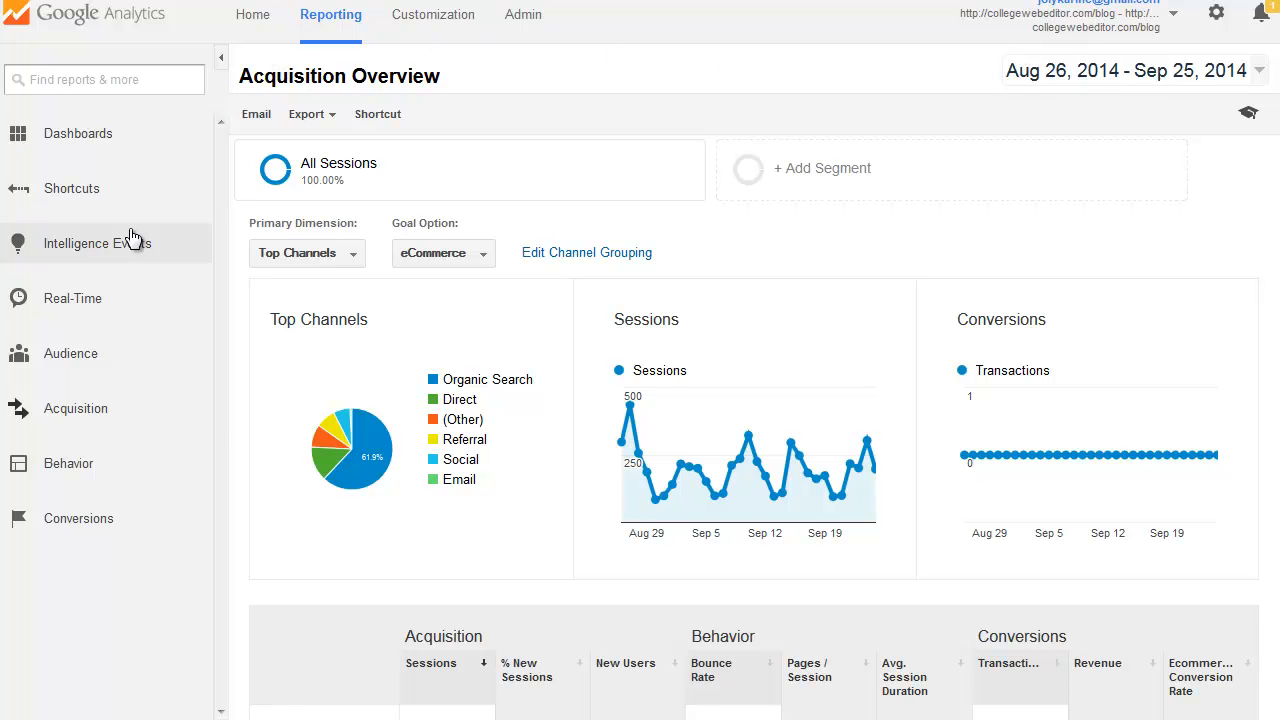
{"action": "mouse_move", "coordinate": [70, 352]}
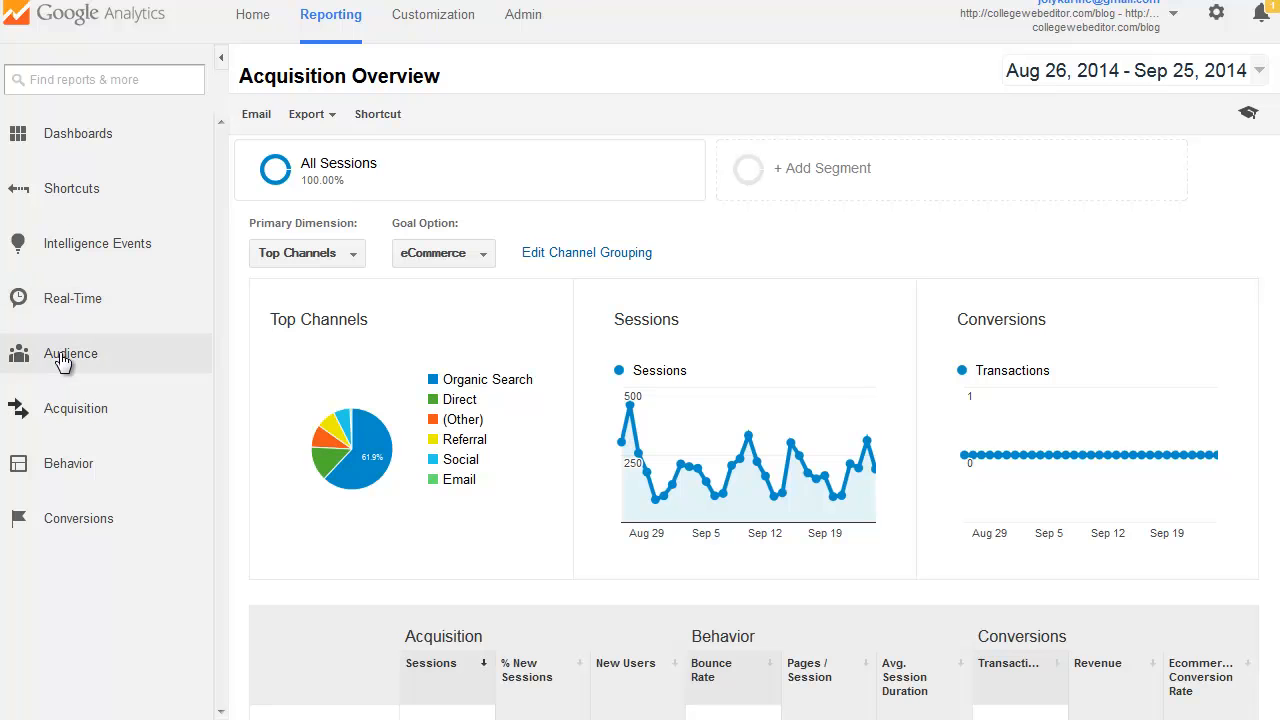
Step: Navigate to Audience > Benchmarking > Channels to compare sessions against the industry benchmark
{"action": "left_click", "coordinate": [70, 352]}
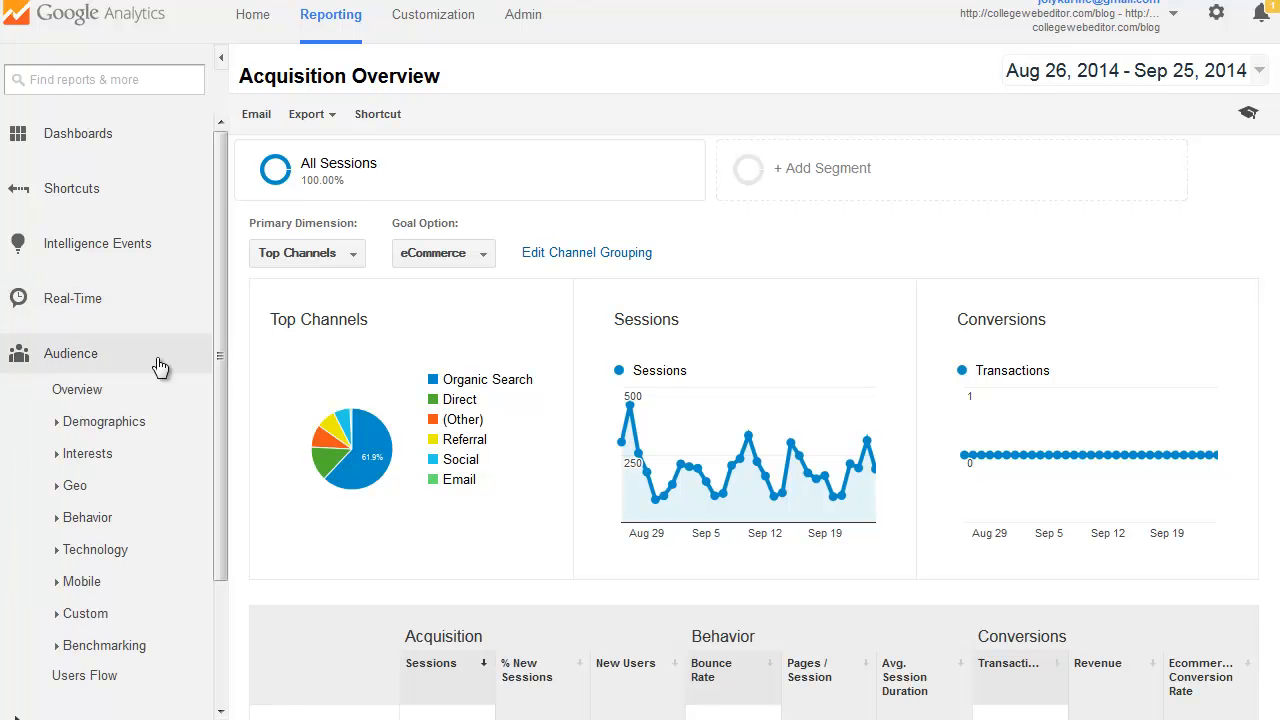
{"action": "scroll", "scroll_direction": "down", "scroll_amount": 3}
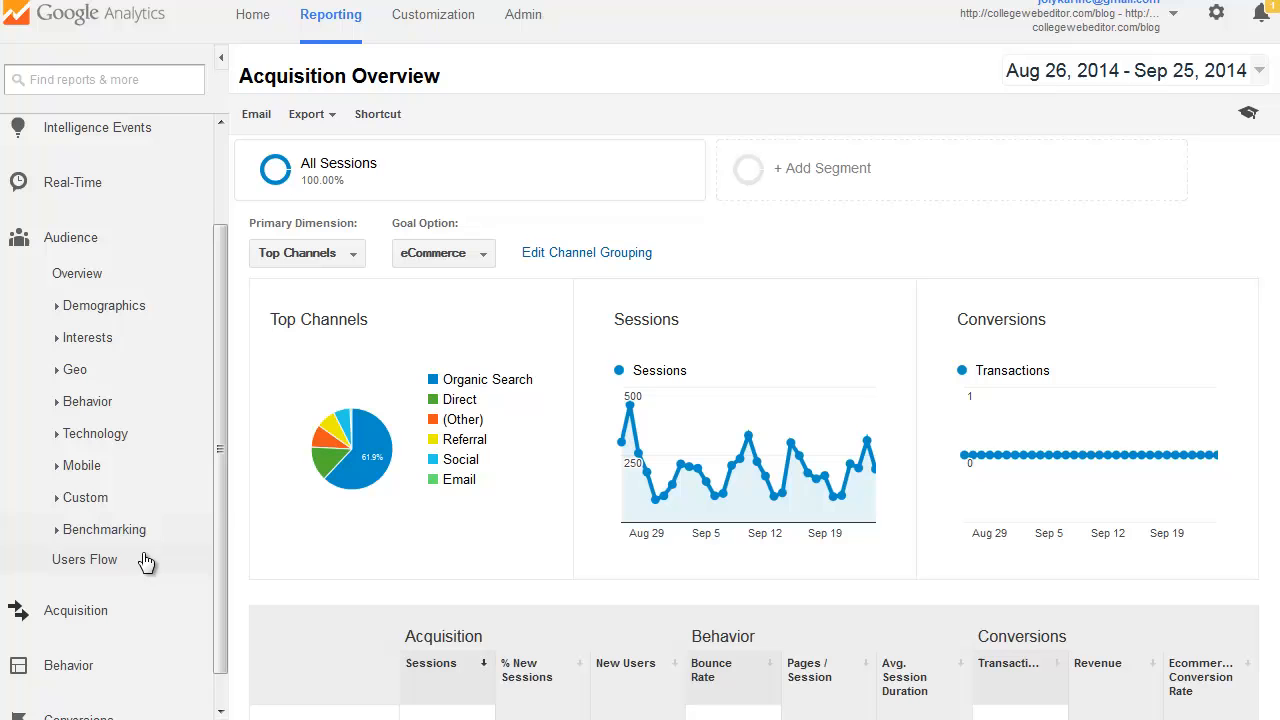
{"action": "left_click", "coordinate": [104, 528]}
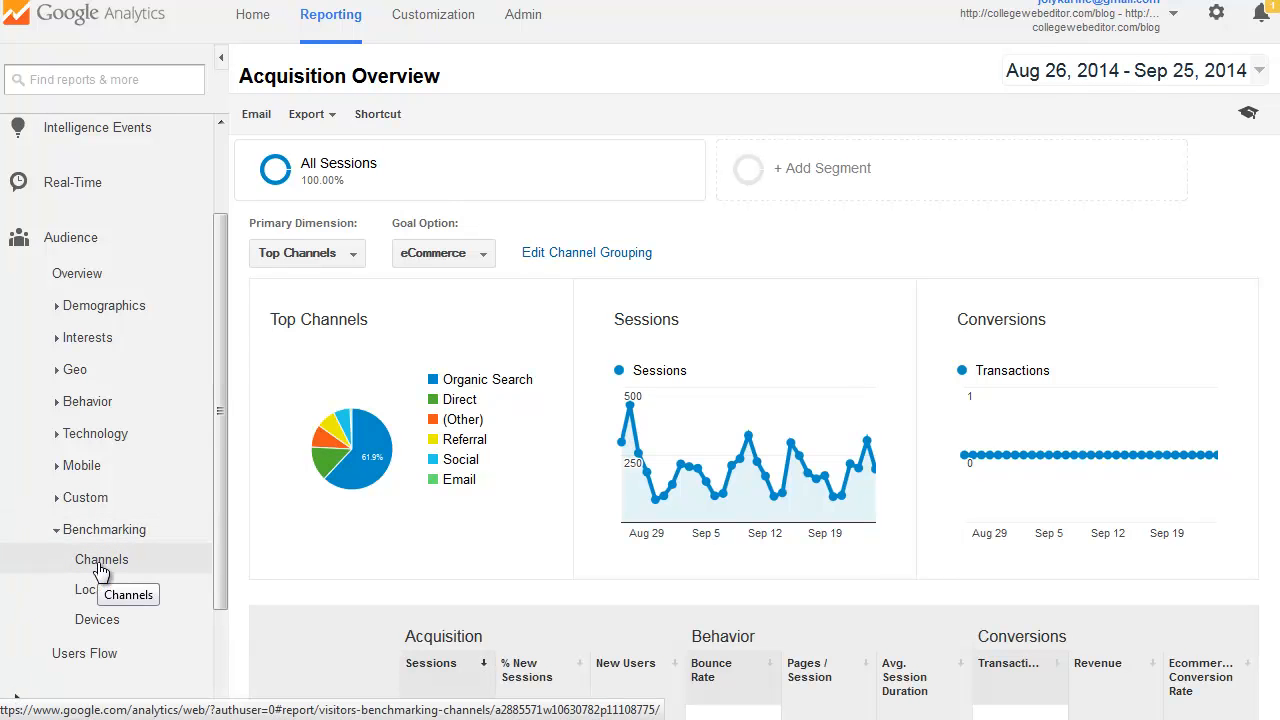
{"action": "left_click", "coordinate": [100, 560]}
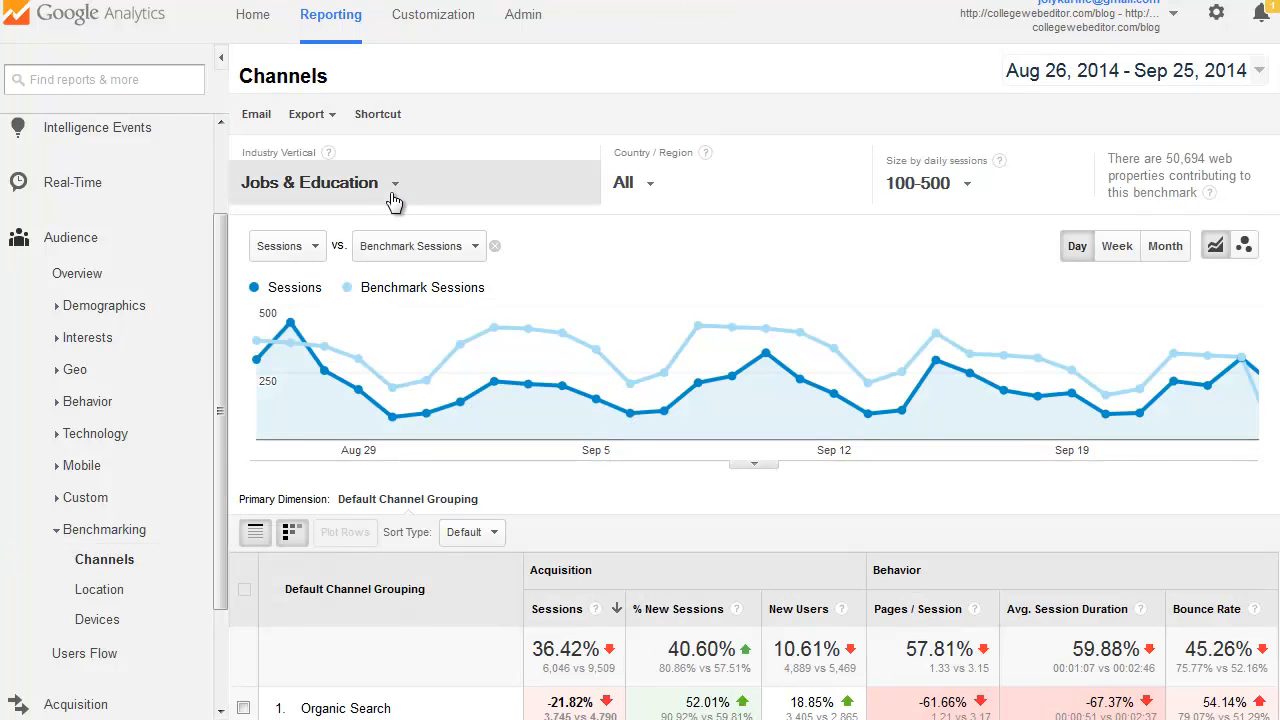
Step: Choose All Colleges & Universities under Education as the benchmark industry vertical
{"action": "left_click", "coordinate": [392, 182]}
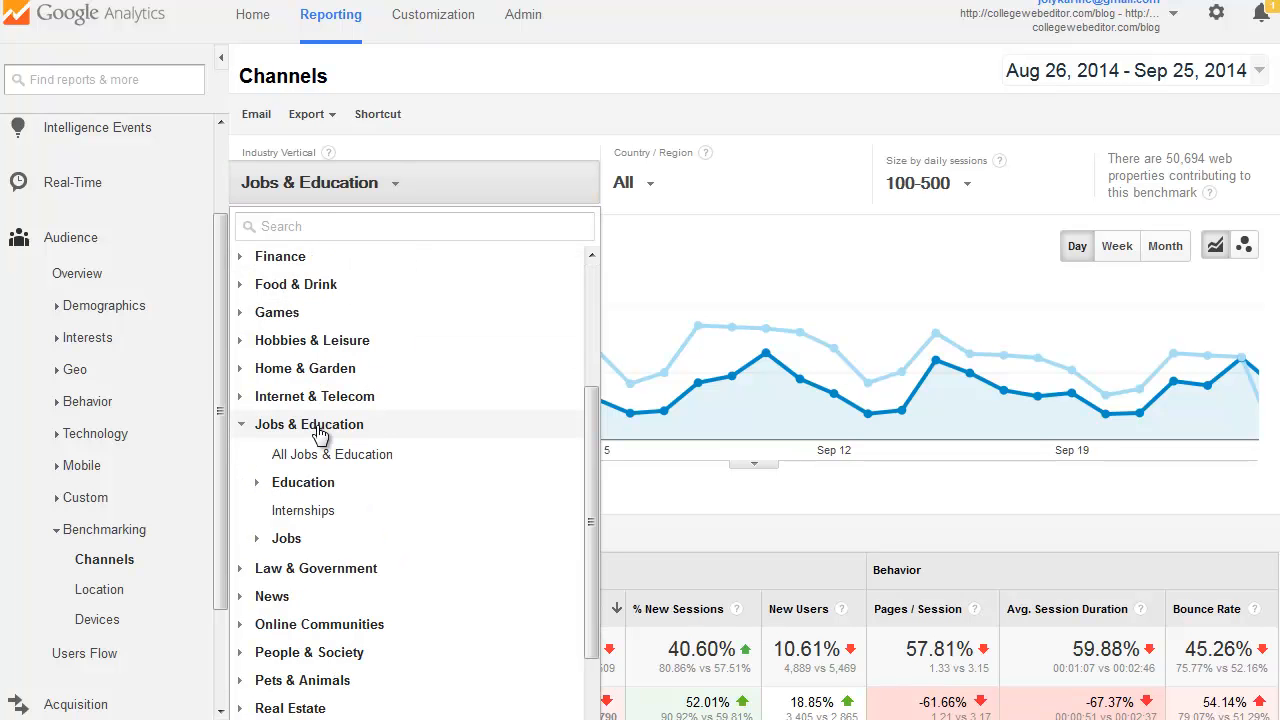
{"action": "left_click", "coordinate": [304, 482]}
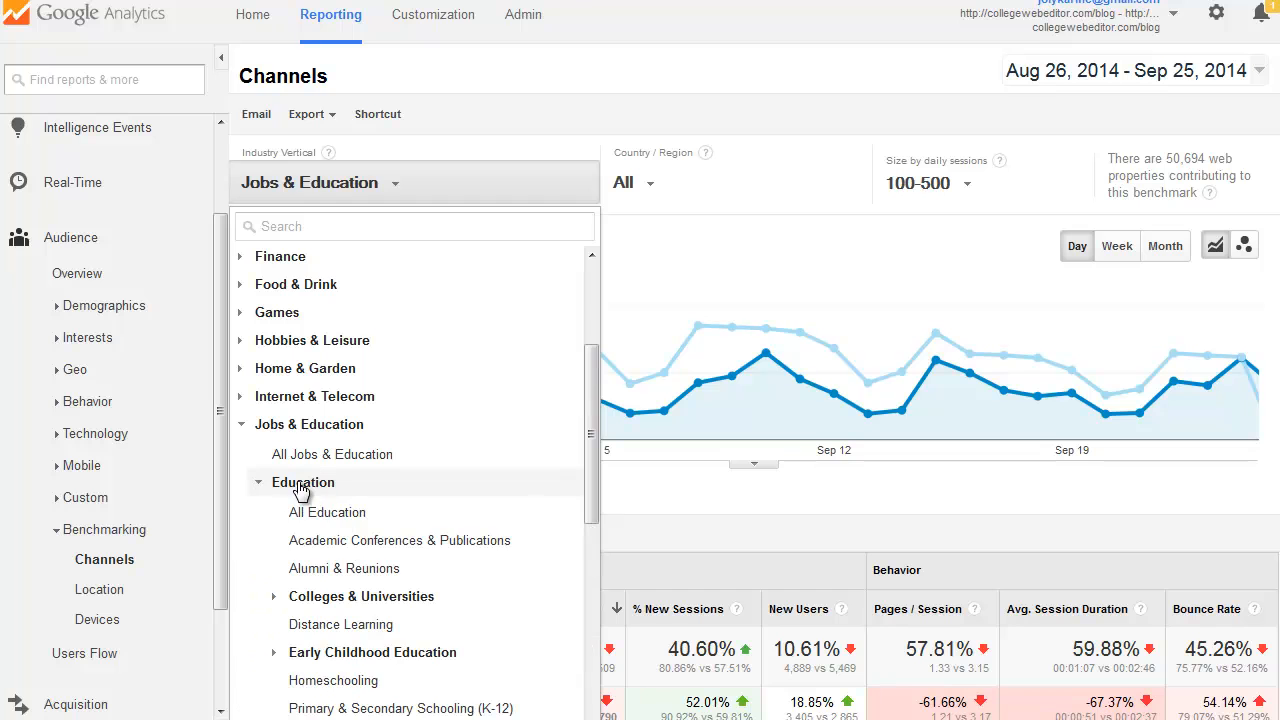
{"action": "mouse_move", "coordinate": [360, 596]}
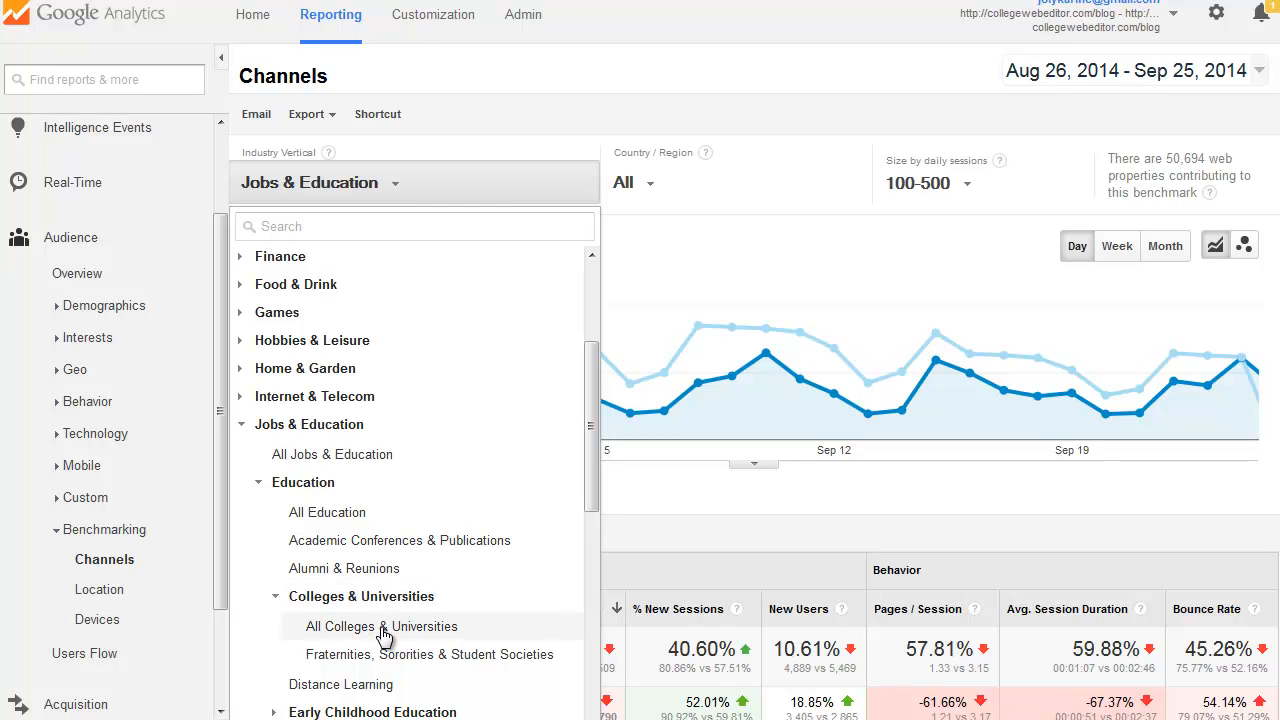
{"action": "left_click", "coordinate": [380, 626]}
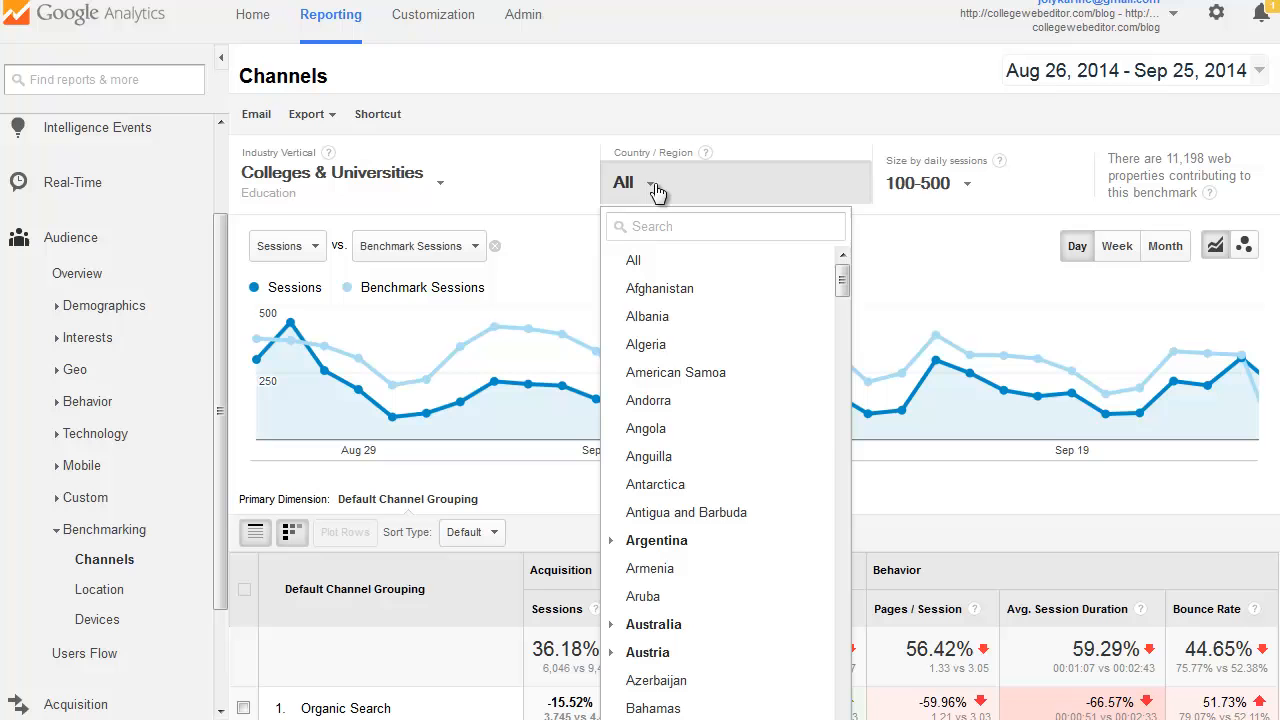
Step: Set the benchmark country/region to United States, All Regions
{"action": "scroll", "scroll_direction": "down", "scroll_amount": 3}
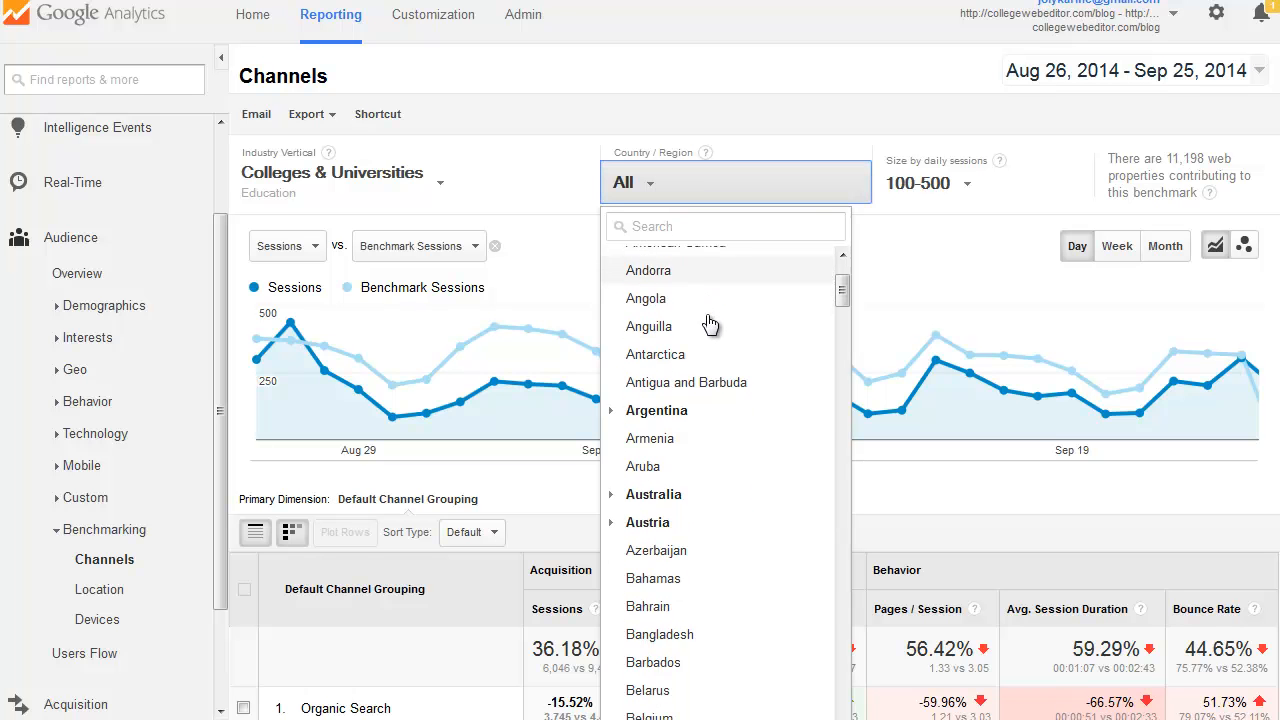
{"action": "scroll", "scroll_direction": "down", "scroll_amount": 3}
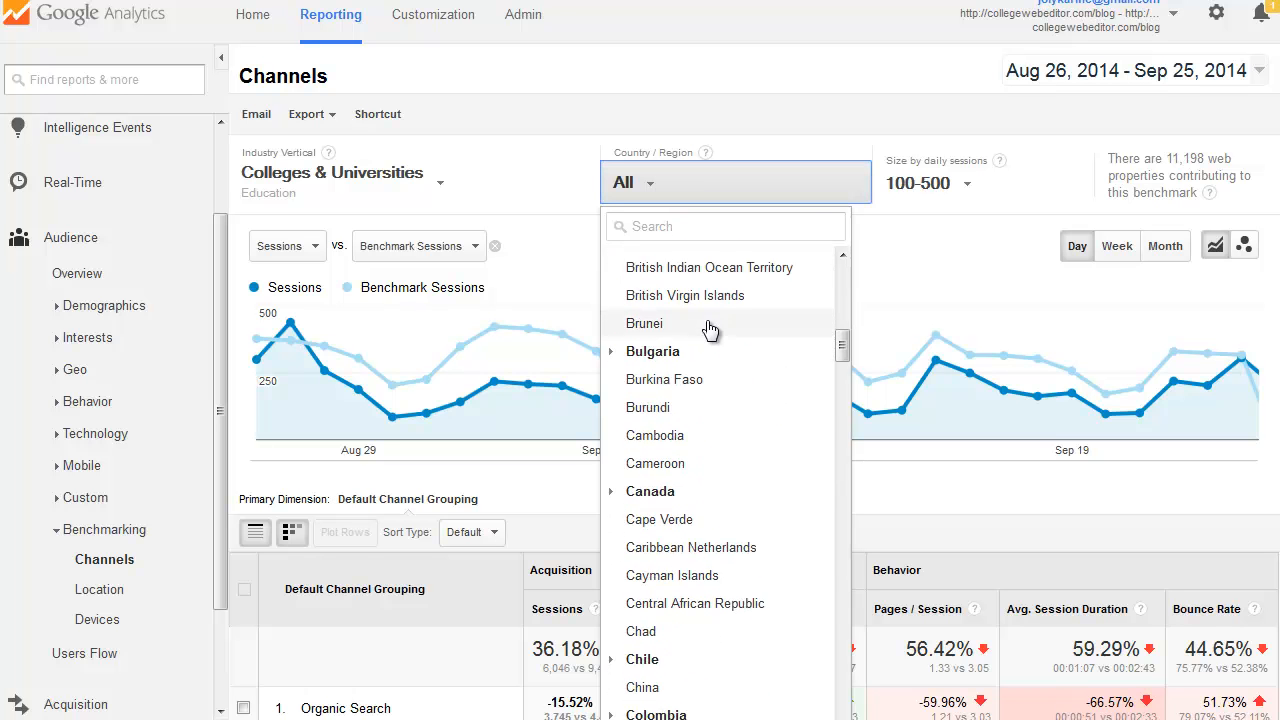
{"action": "scroll", "scroll_direction": "down", "scroll_amount": 3}
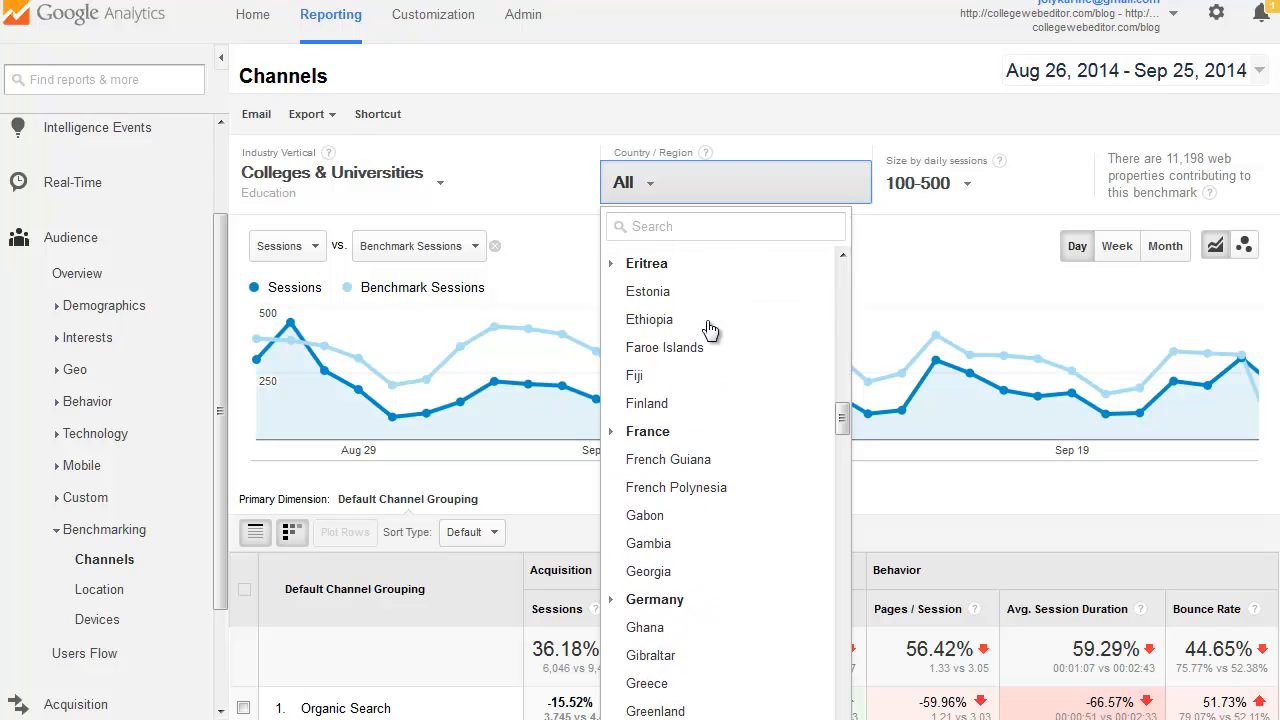
{"action": "scroll", "scroll_direction": "down", "scroll_amount": 3}
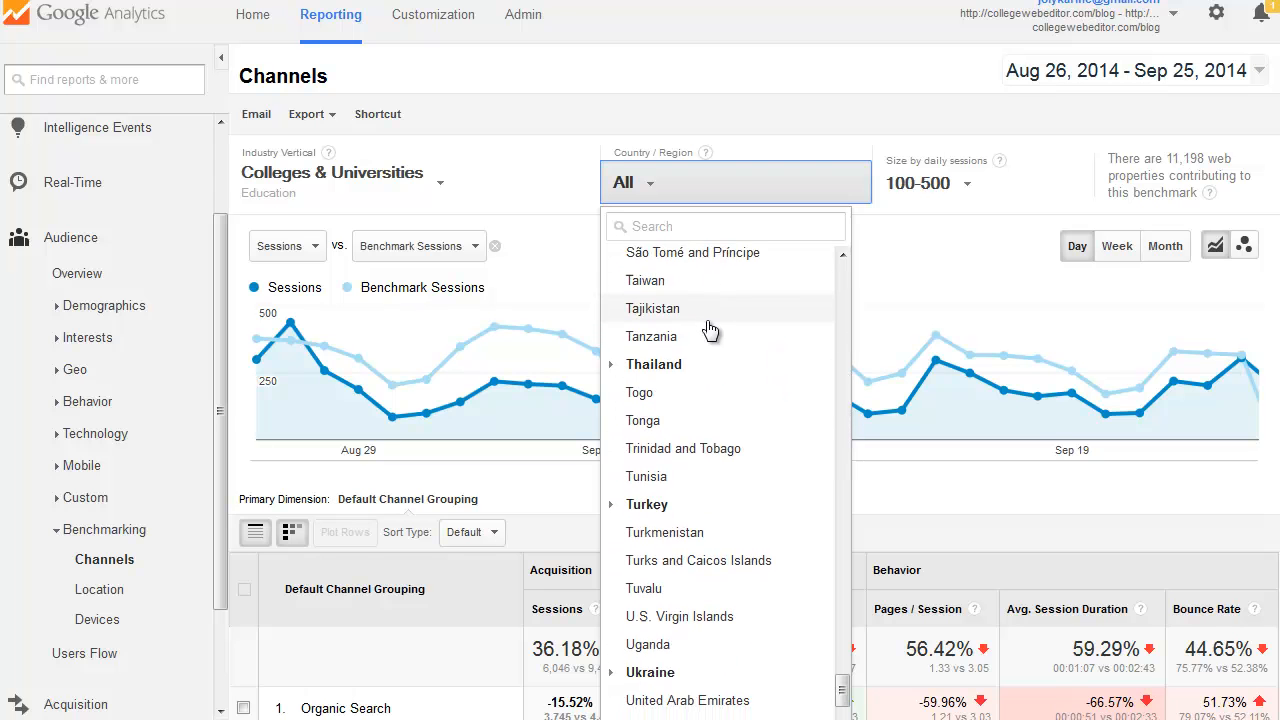
{"action": "scroll", "scroll_direction": "down", "scroll_amount": 3}
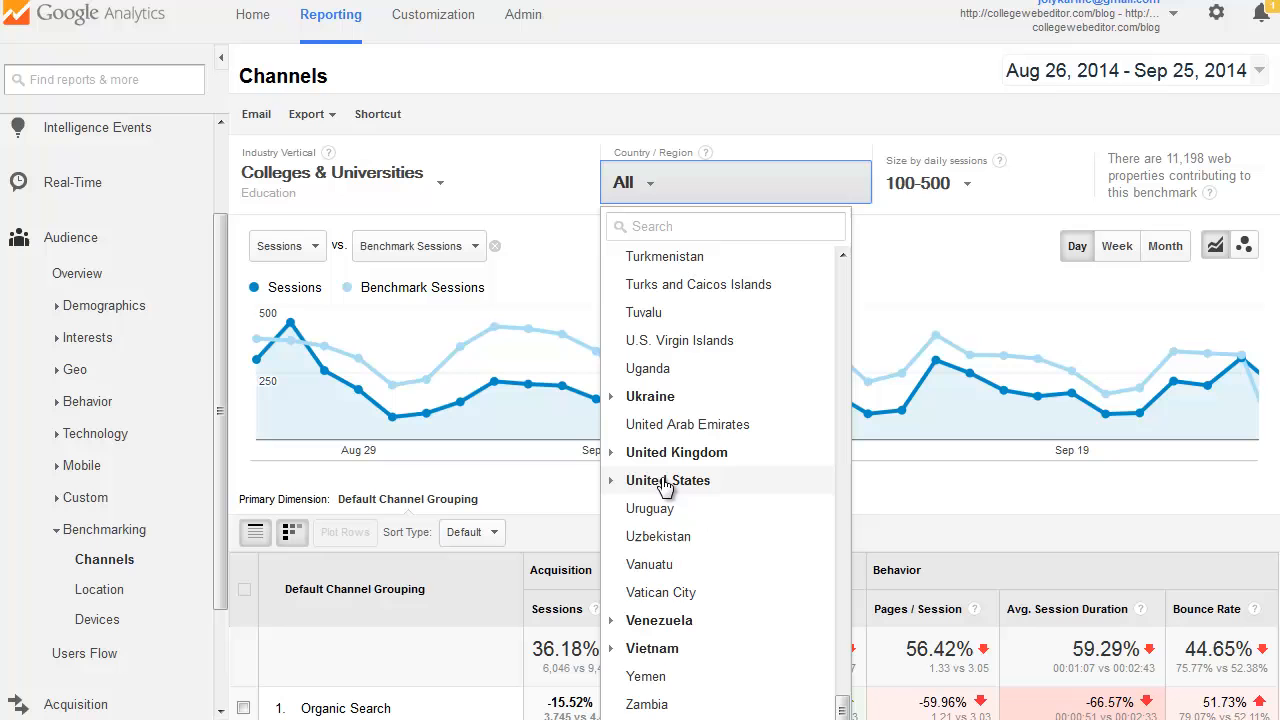
{"action": "left_click", "coordinate": [668, 480]}
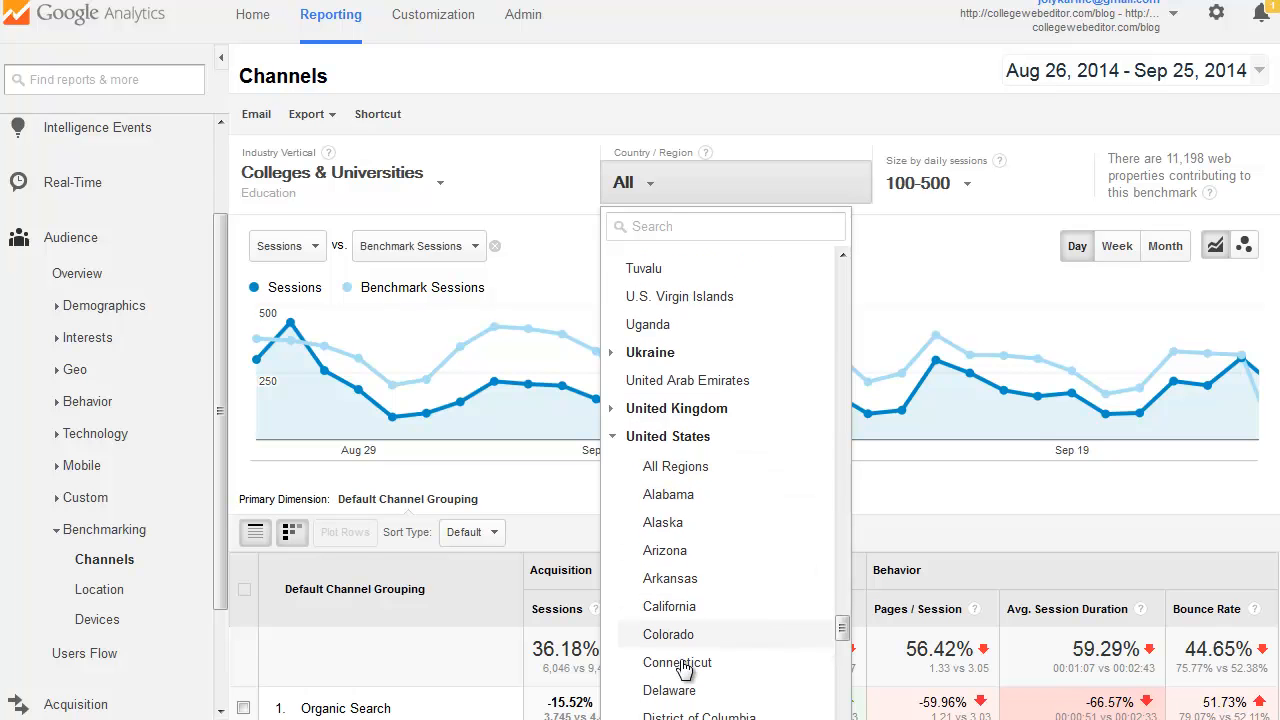
{"action": "left_click", "coordinate": [676, 466]}
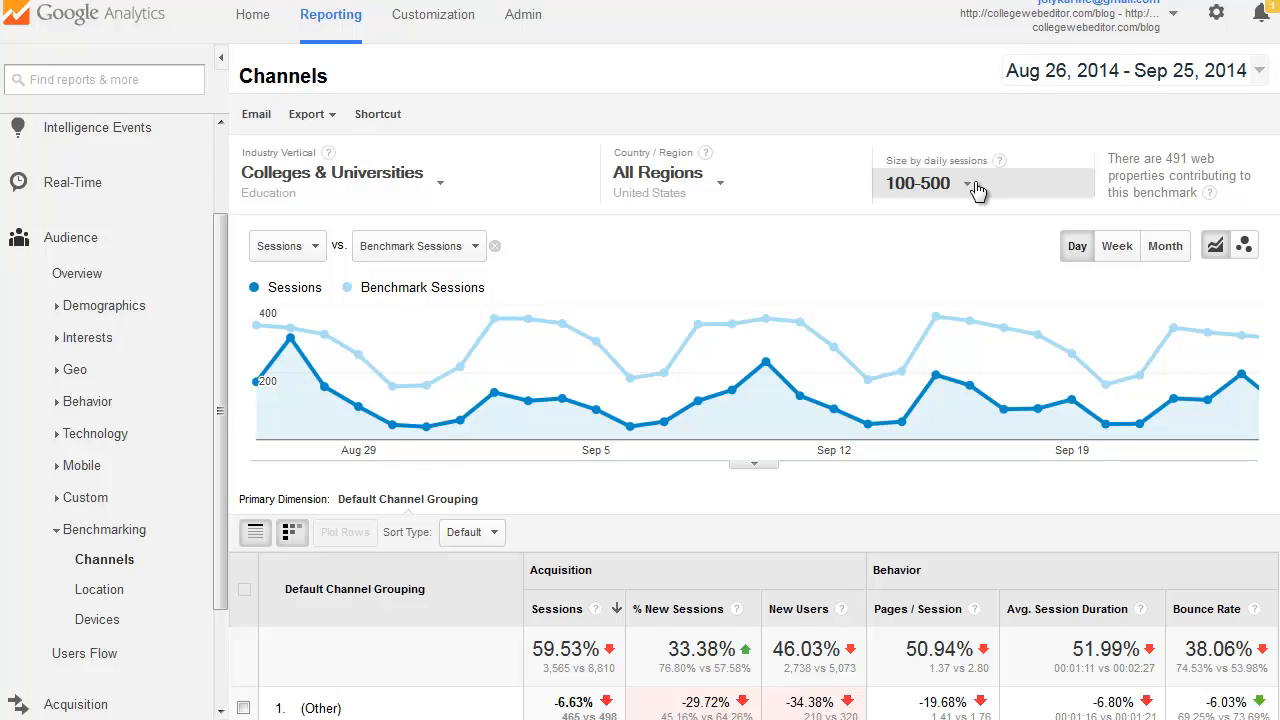
Step: Set the benchmark size to sites with 1000-5000 daily sessions
{"action": "left_click", "coordinate": [964, 184]}
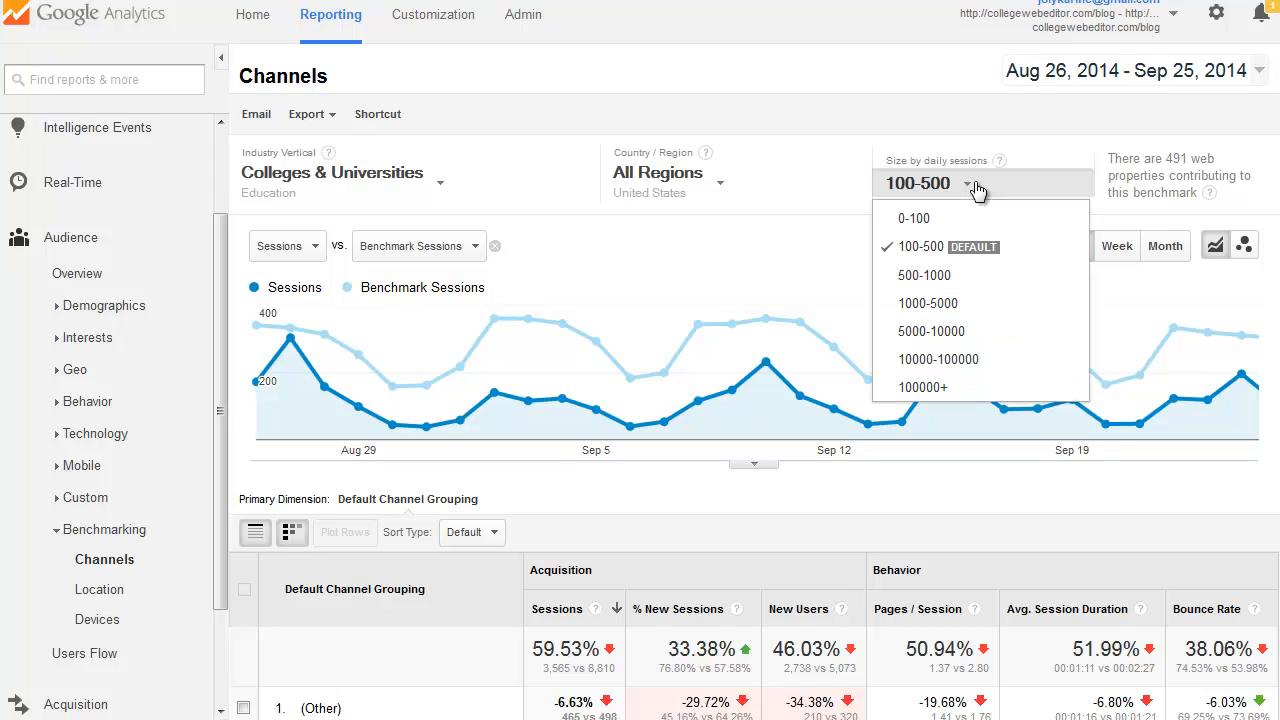
{"action": "mouse_move", "coordinate": [944, 248]}
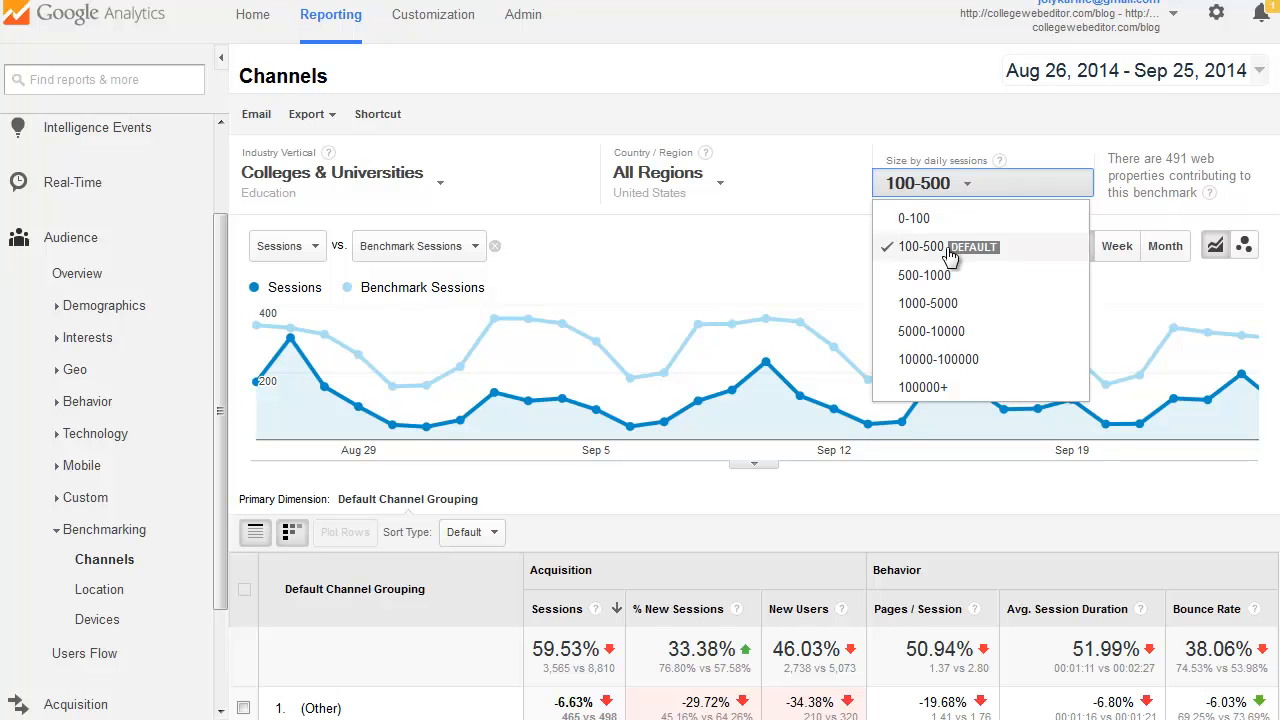
{"action": "left_click", "coordinate": [928, 304]}
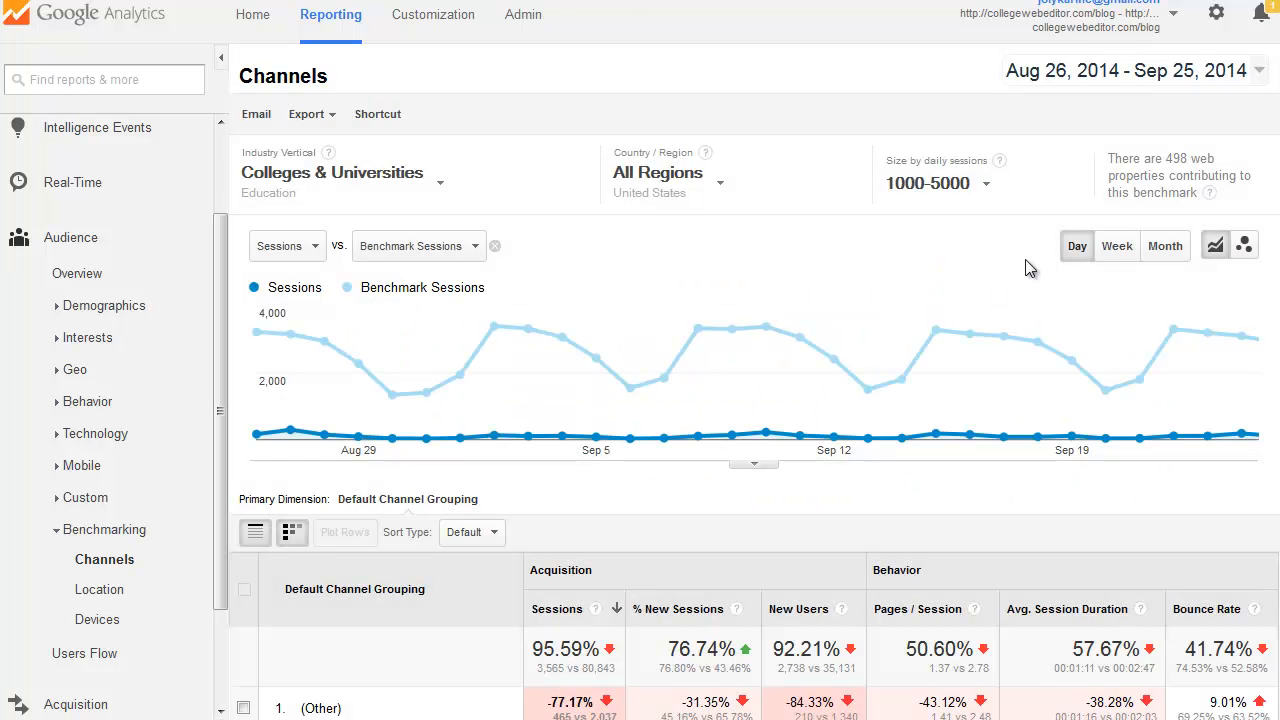
{"action": "scroll", "scroll_direction": "down", "scroll_amount": 3}
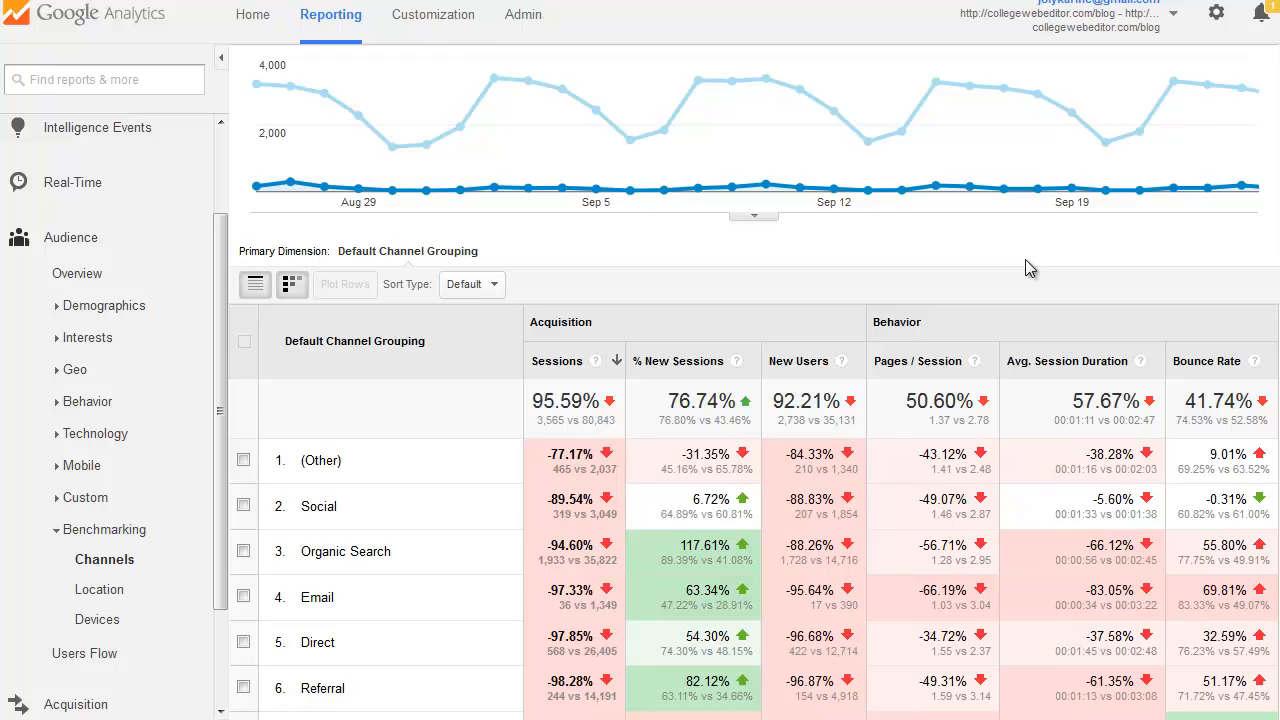
{"action": "scroll", "scroll_direction": "down", "scroll_amount": 3}
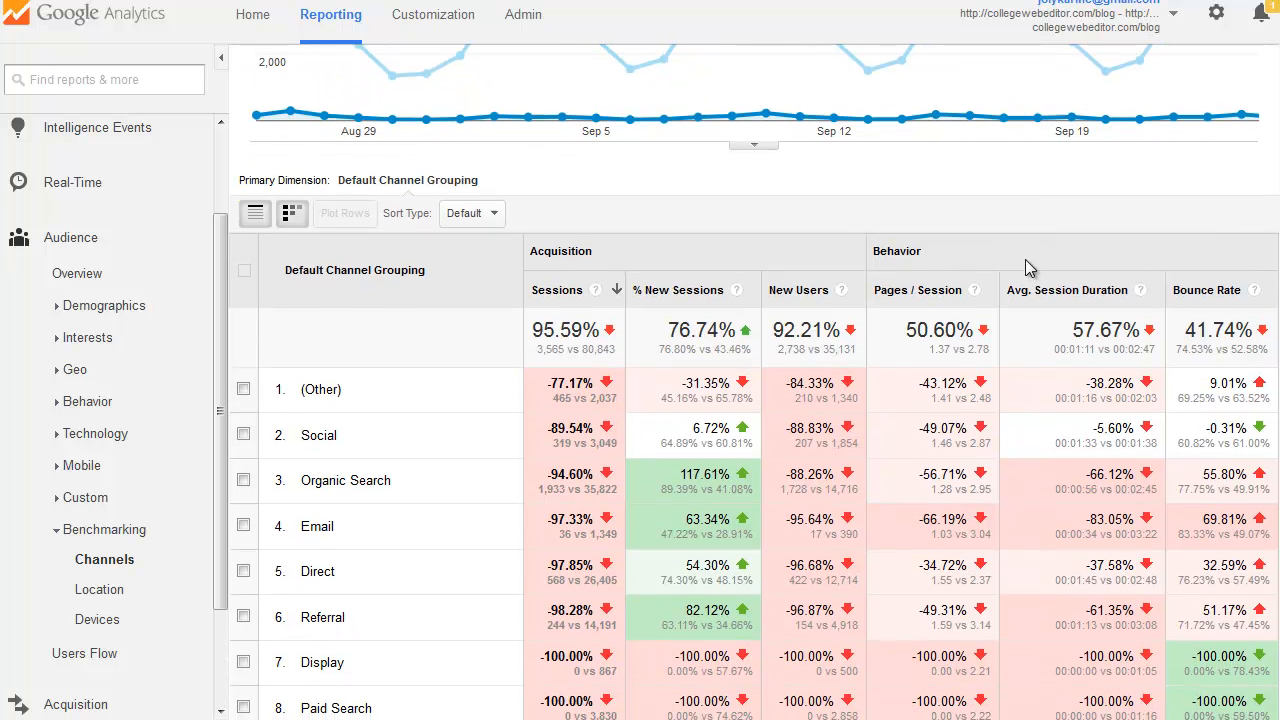
{"action": "scroll", "scroll_direction": "down", "scroll_amount": 3}
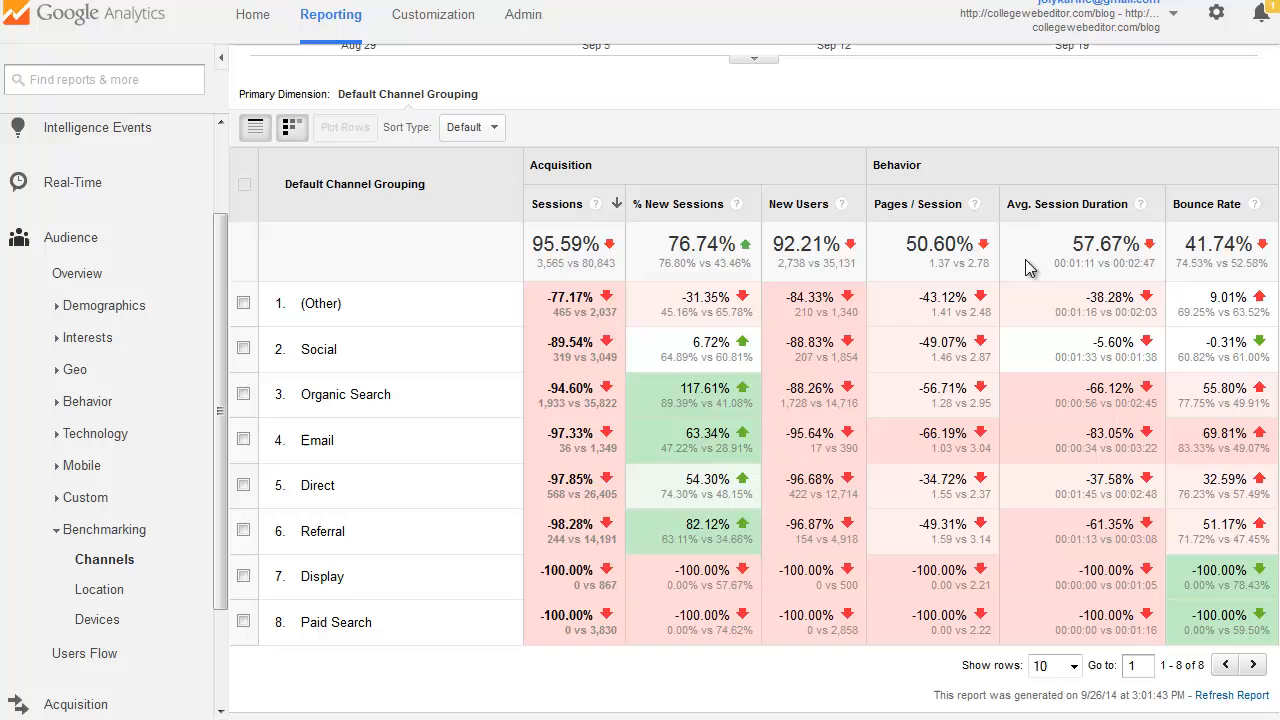
{"action": "mouse_move", "coordinate": [748, 100]}
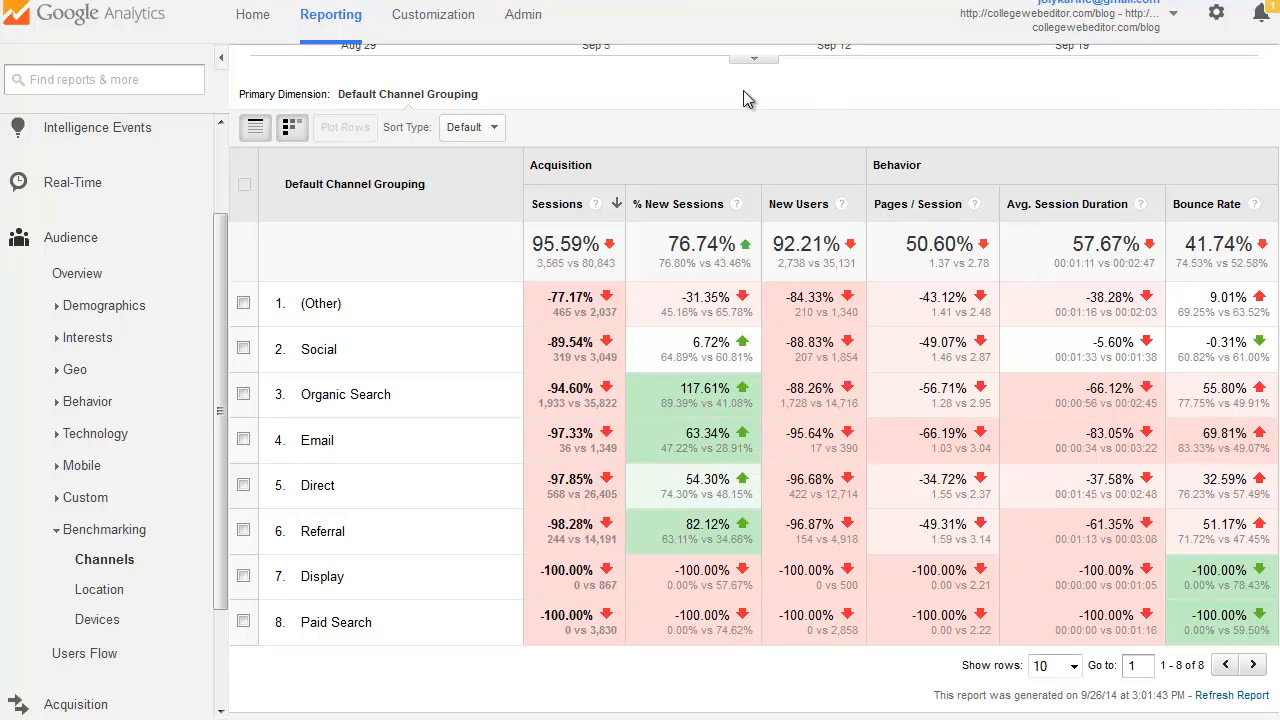
{"action": "mouse_move", "coordinate": [598, 166]}
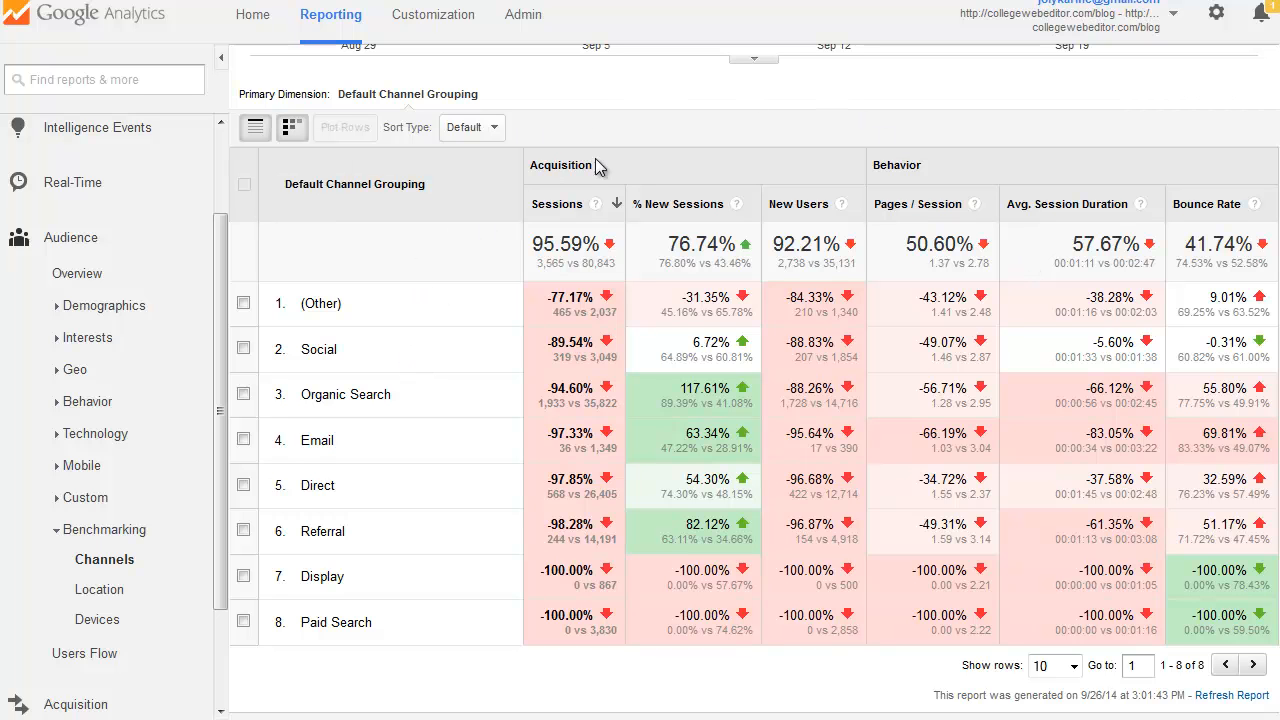
{"action": "mouse_move", "coordinate": [772, 660]}
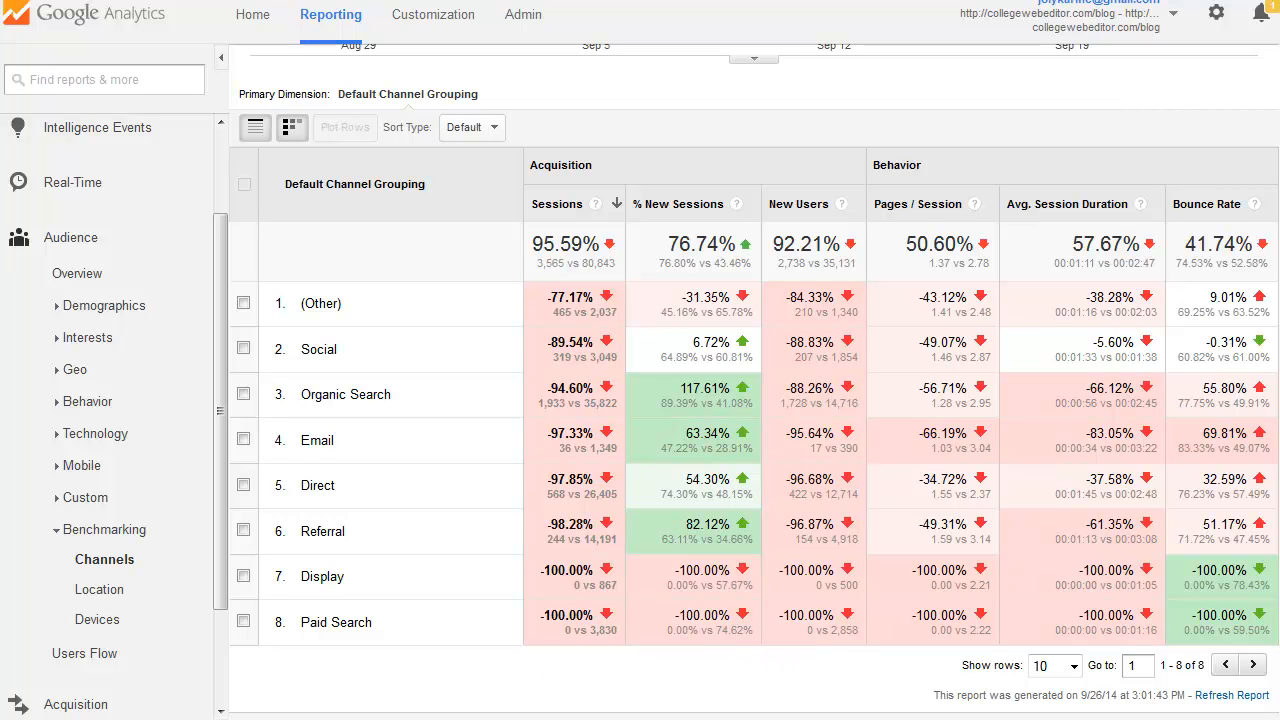
{"action": "mouse_move", "coordinate": [1028, 180]}
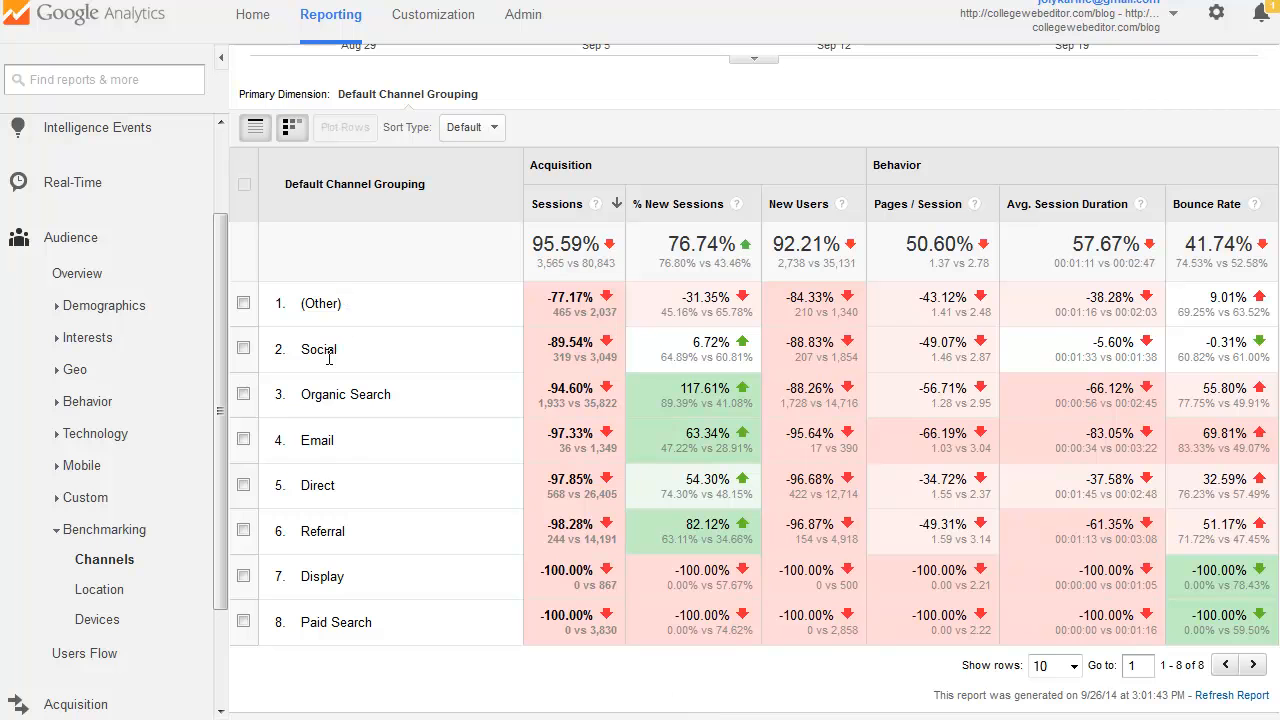
{"action": "mouse_move", "coordinate": [322, 432]}
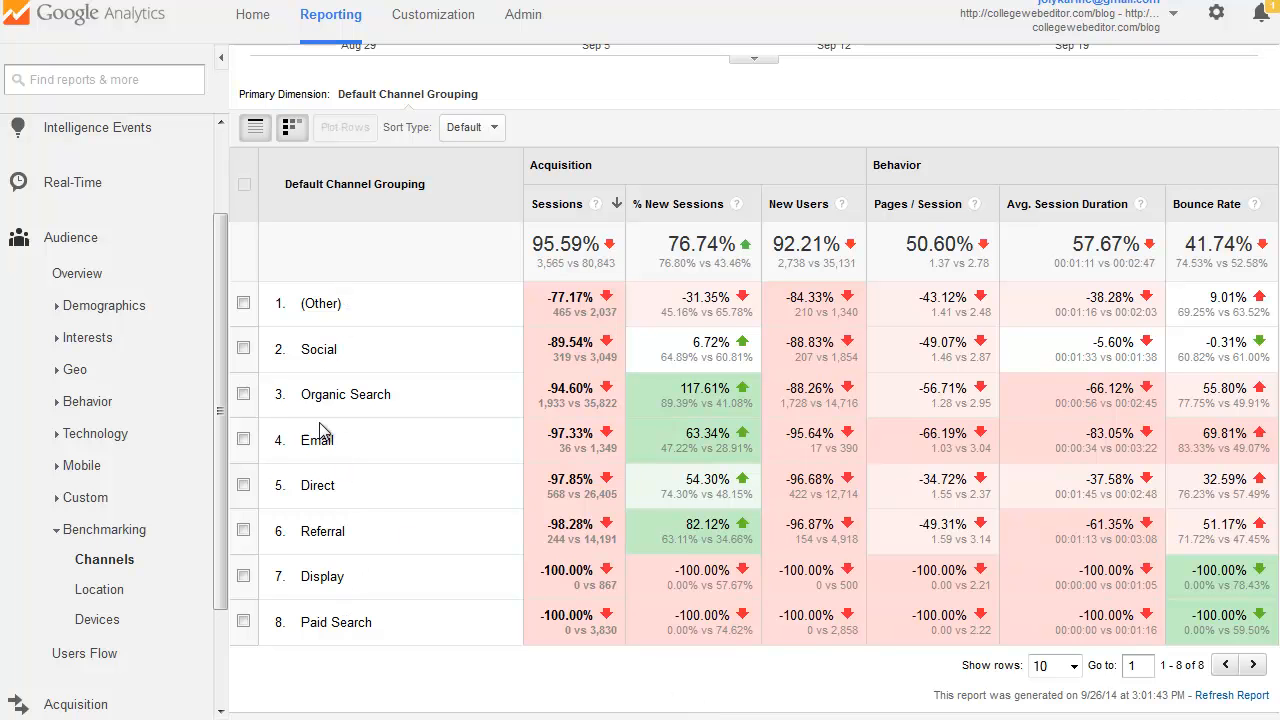
{"action": "mouse_move", "coordinate": [404, 410]}
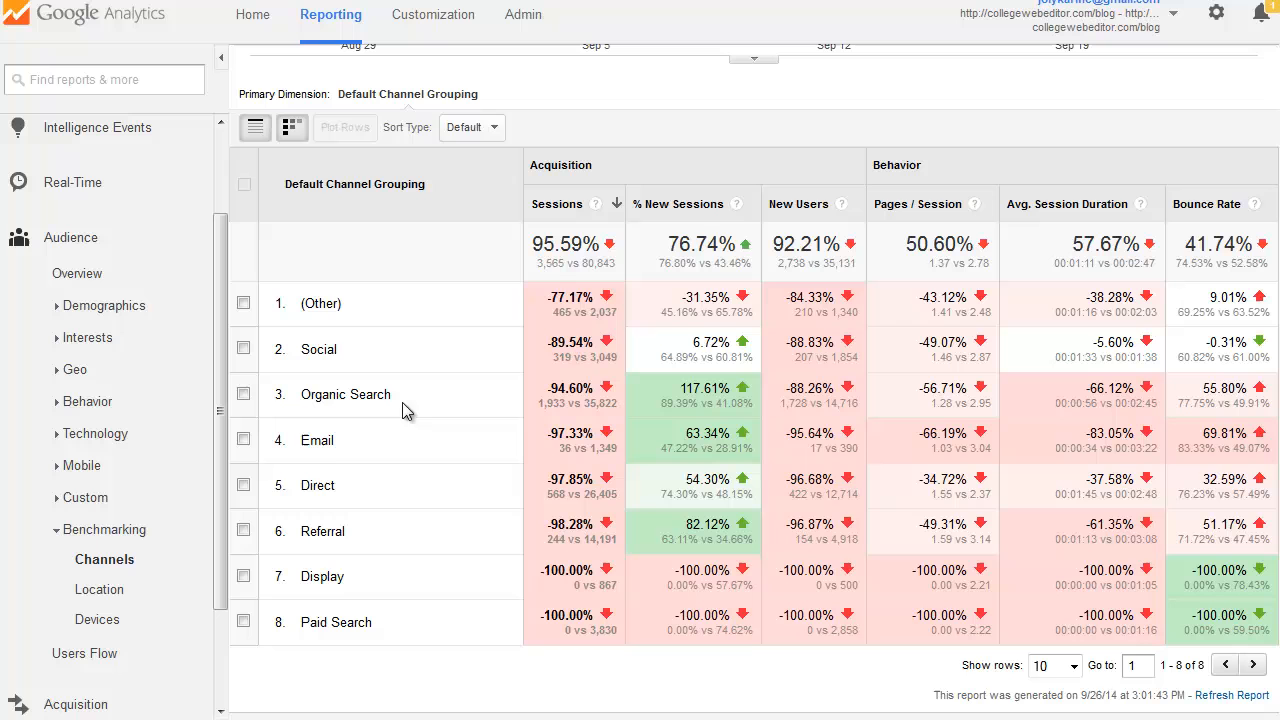
{"action": "mouse_move", "coordinate": [460, 408]}
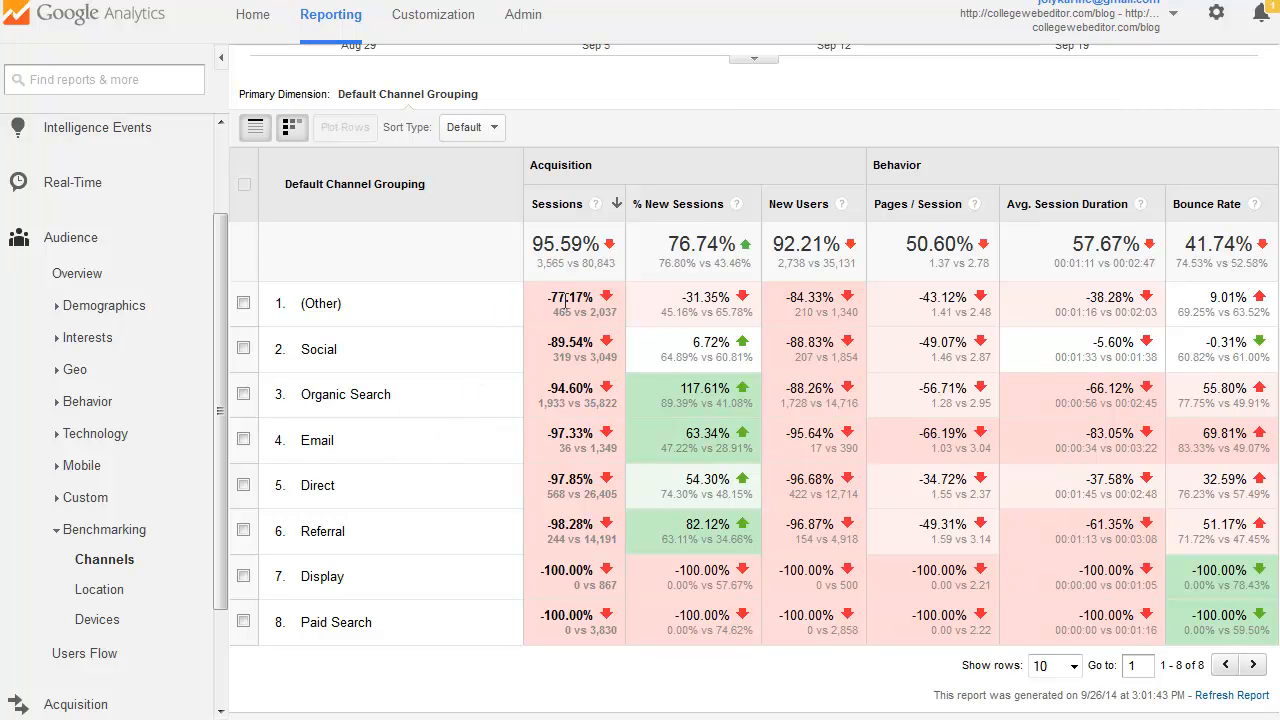
{"action": "mouse_move", "coordinate": [588, 486]}
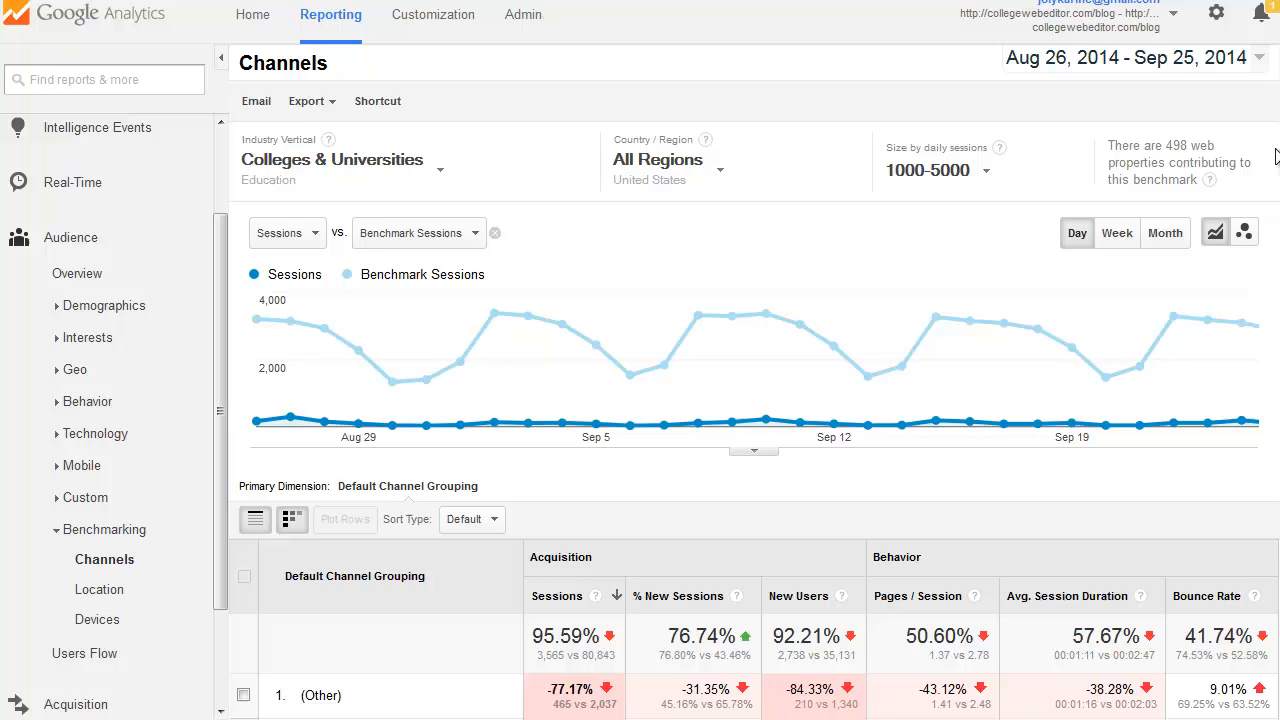
{"action": "scroll", "scroll_direction": "down", "scroll_amount": 3}
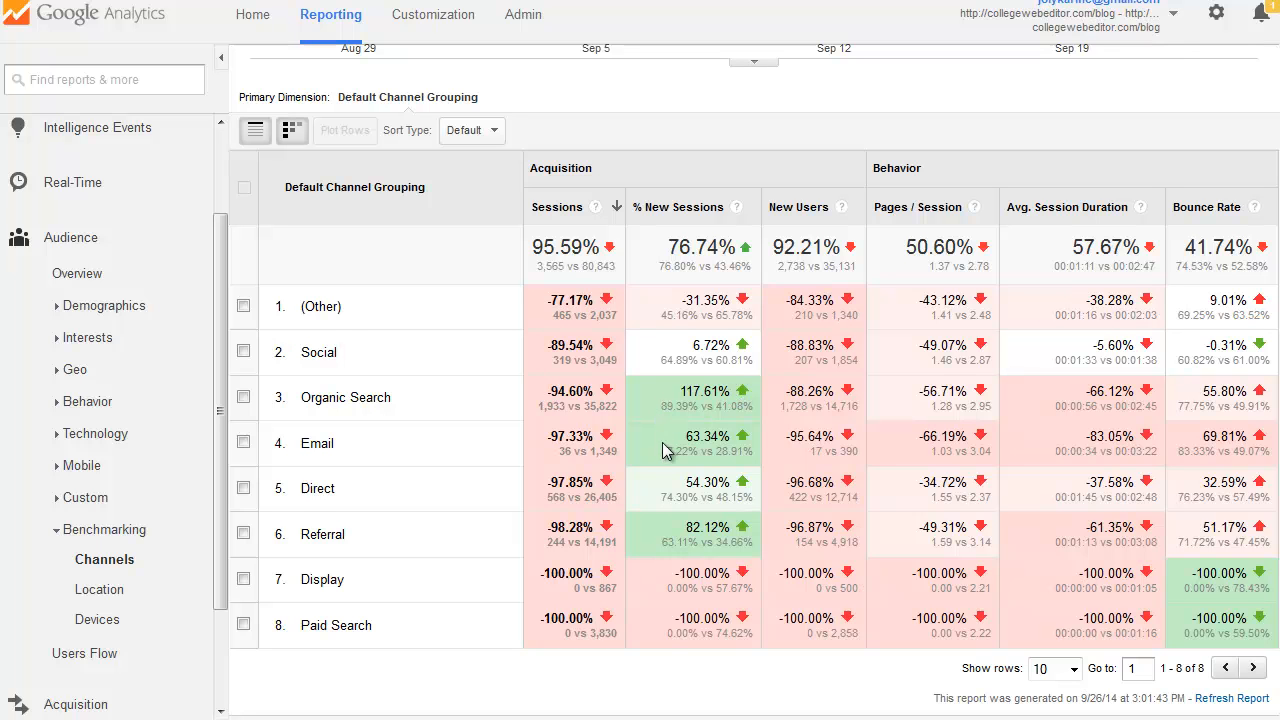
{"action": "mouse_move", "coordinate": [1068, 490]}
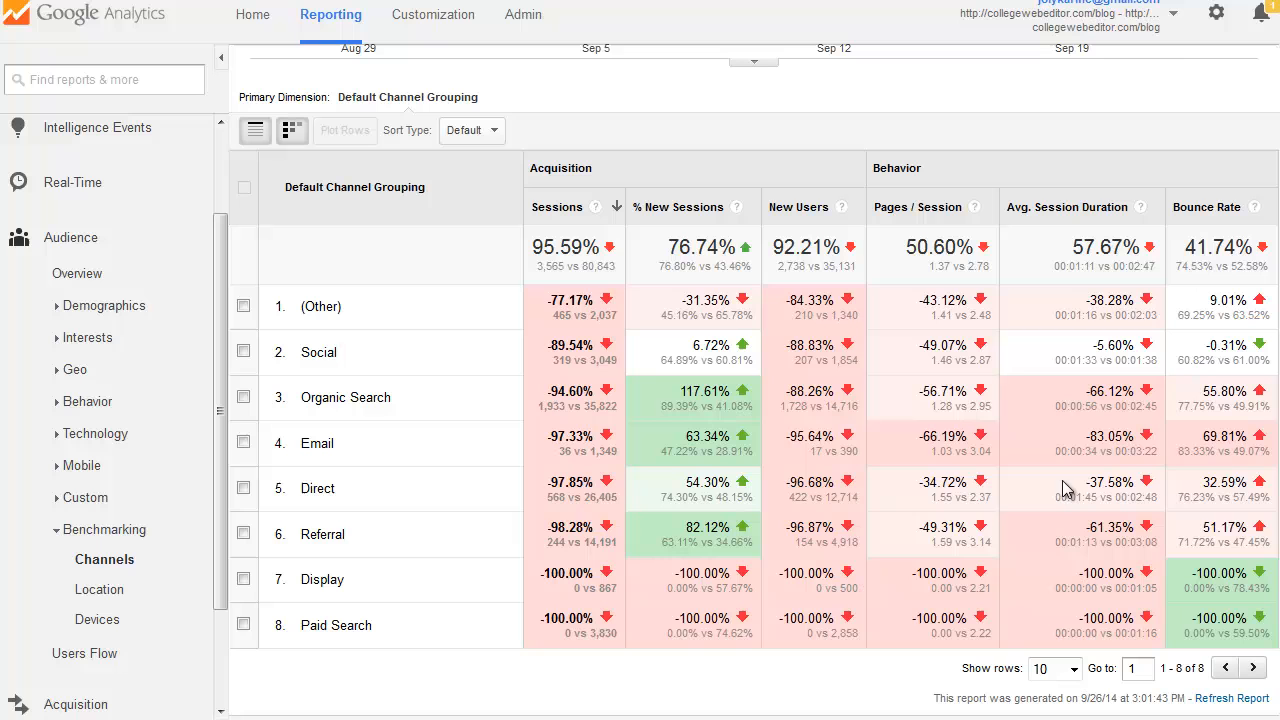
{"action": "mouse_move", "coordinate": [462, 270]}
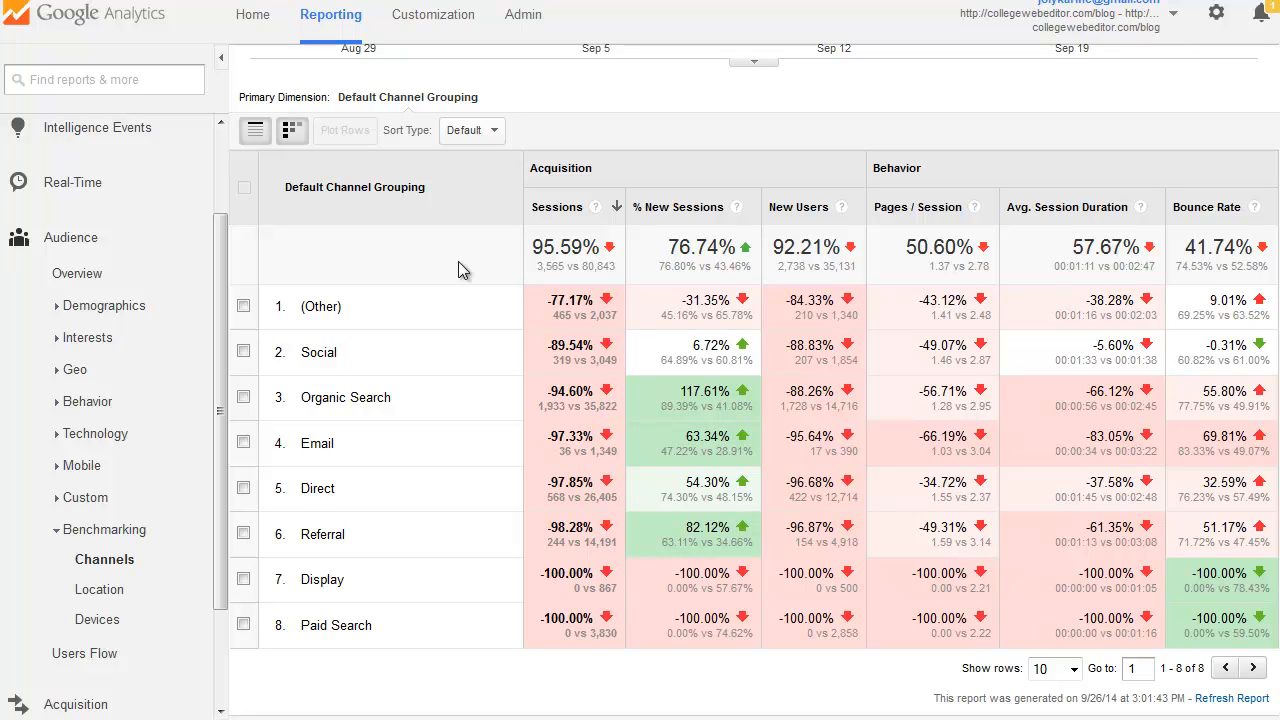
{"action": "mouse_move", "coordinate": [452, 302]}
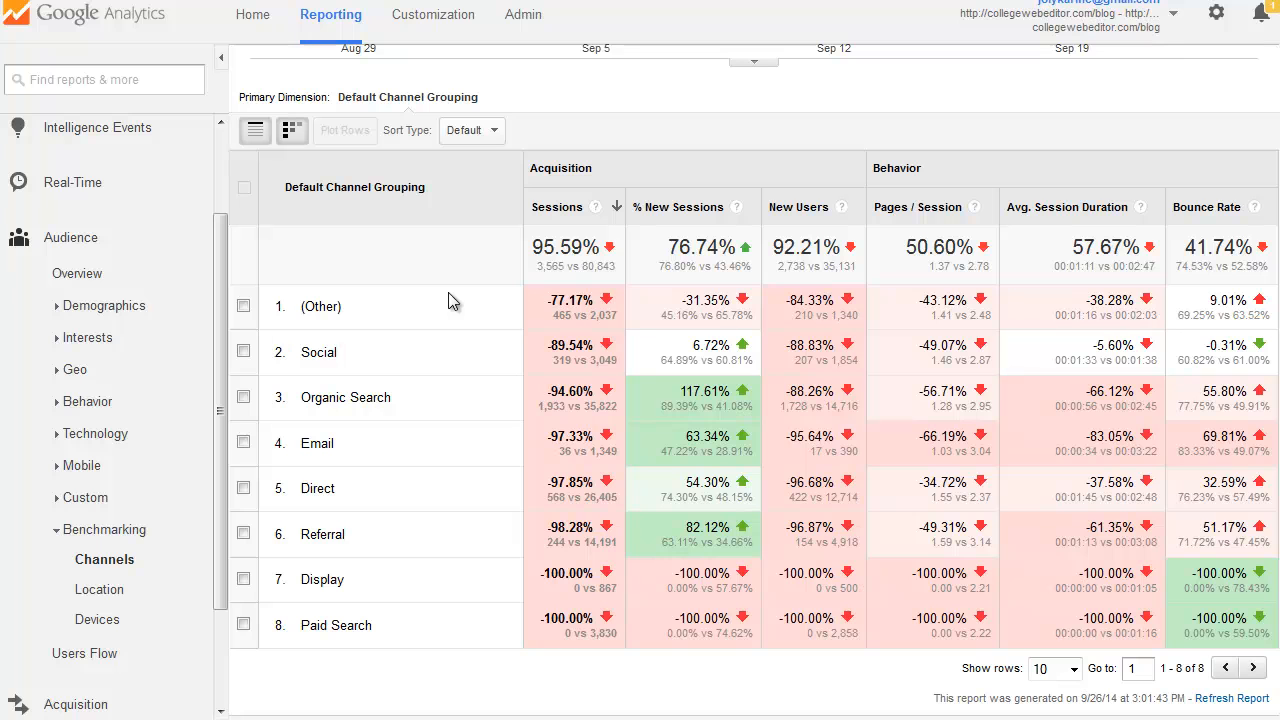
{"action": "mouse_move", "coordinate": [464, 374]}
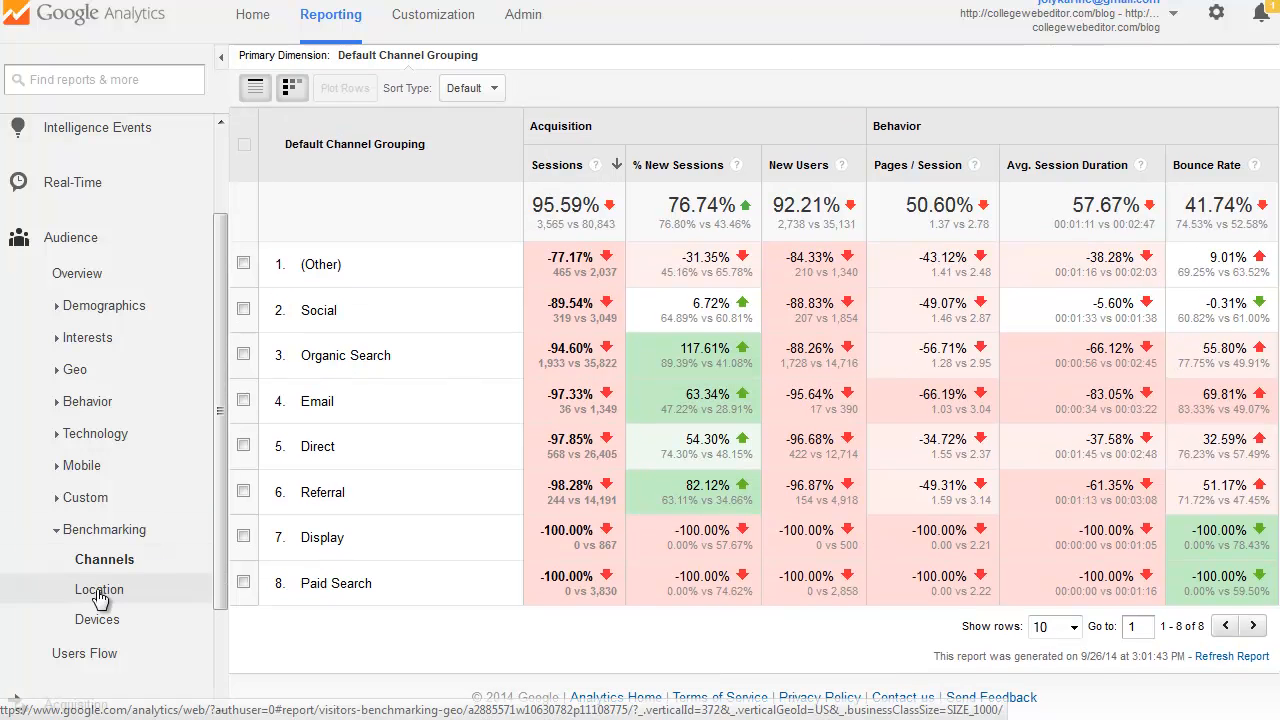
Step: Switch to the Devices benchmarking report comparing desktop, tablet and mobile sessions
{"action": "left_click", "coordinate": [100, 588]}
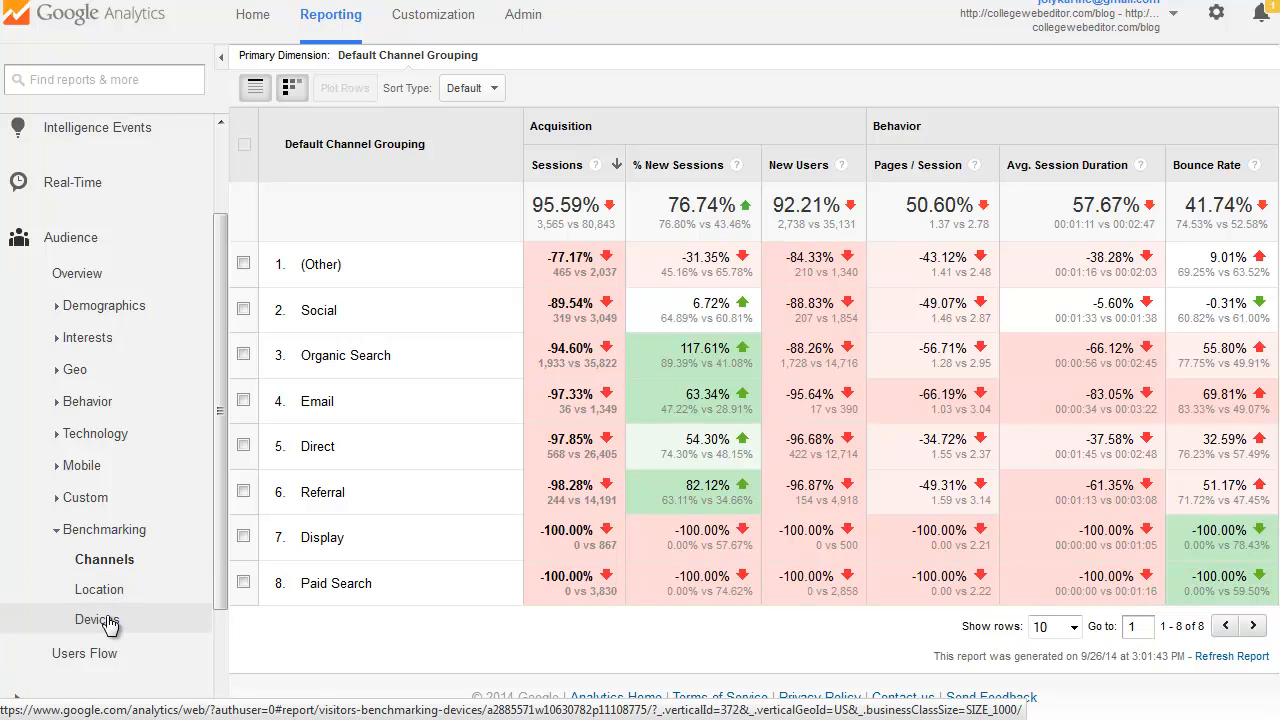
{"action": "left_click", "coordinate": [96, 620]}
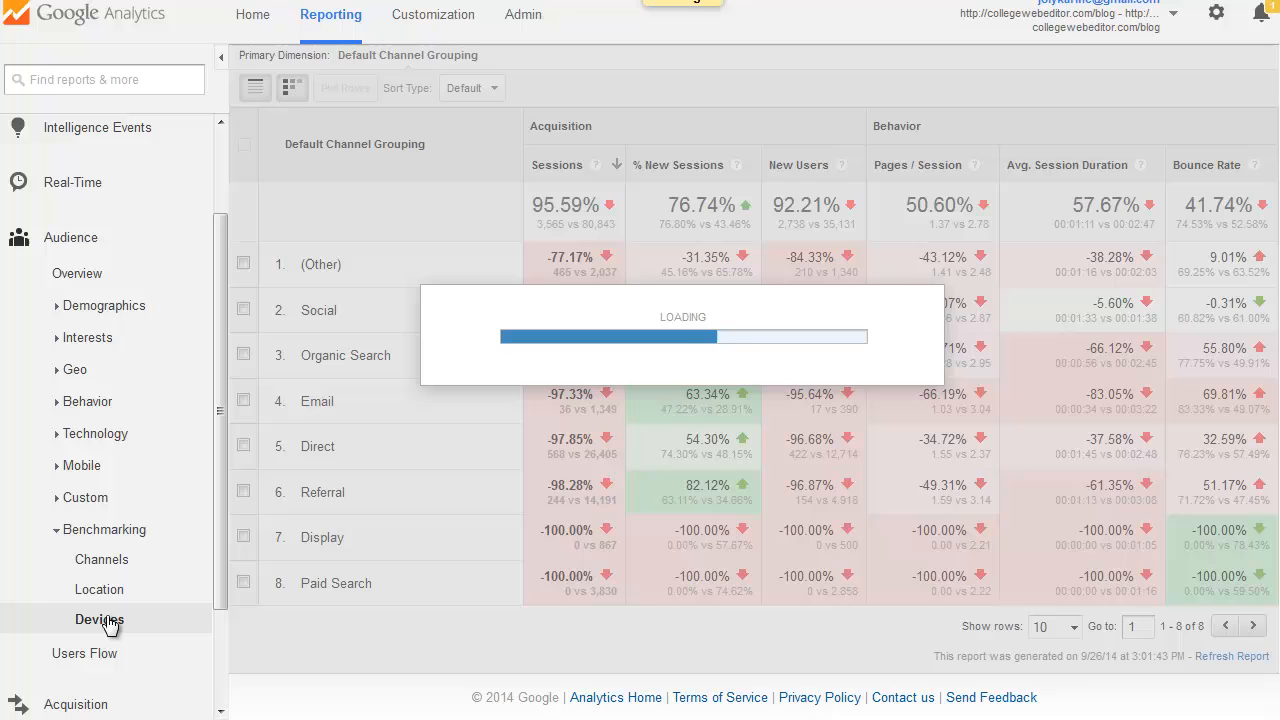
{"action": "left_click", "coordinate": [100, 620]}
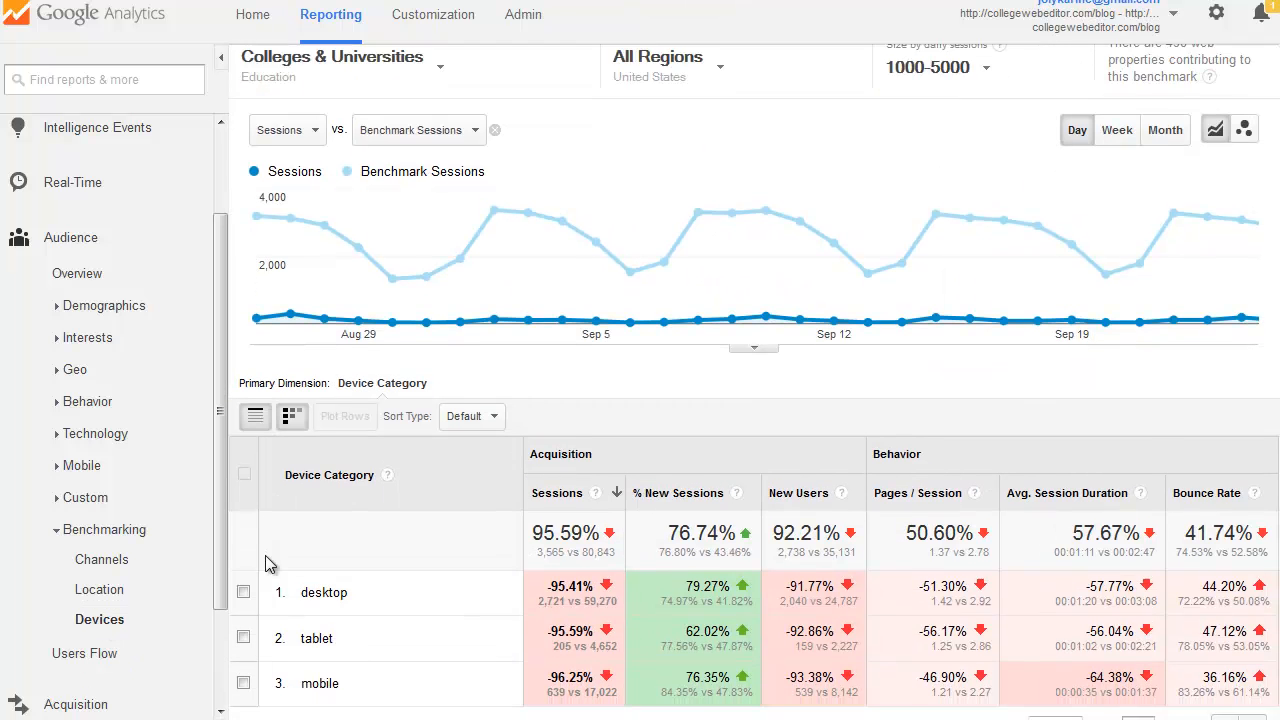
{"action": "scroll", "scroll_direction": "down", "scroll_amount": 3}
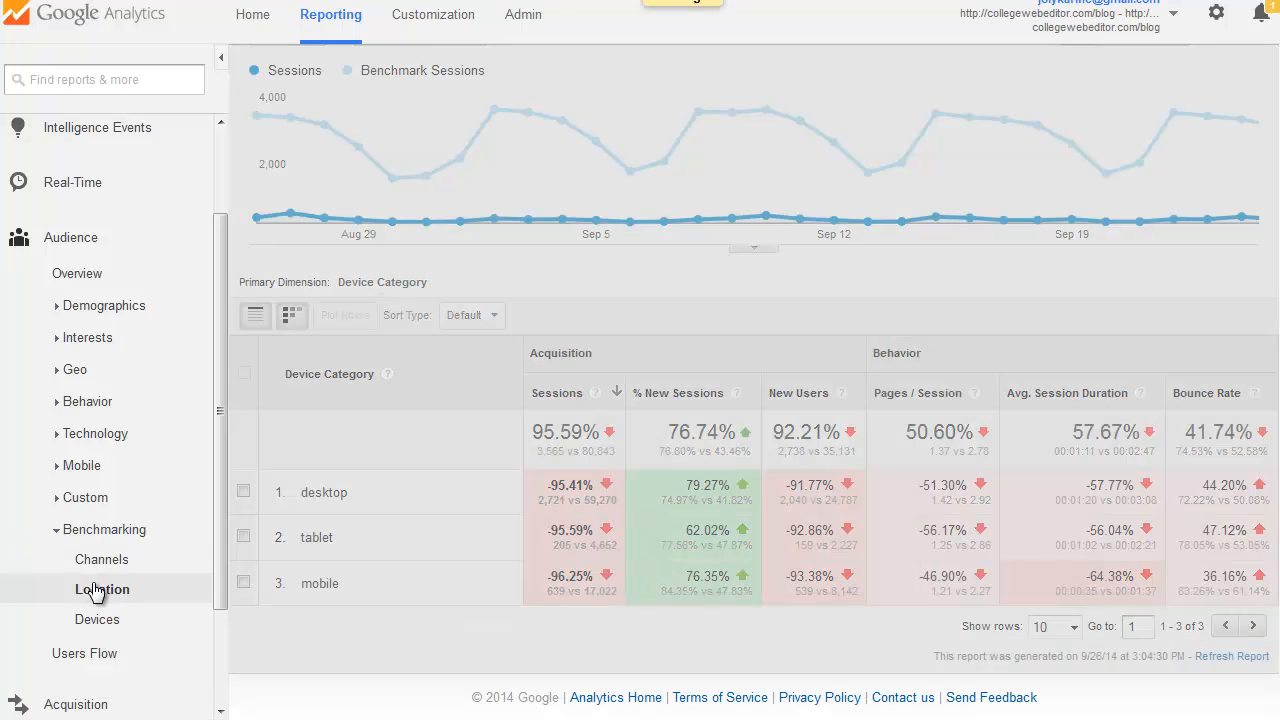
Step: Switch to the Location benchmarking report showing United States against the college benchmark
{"action": "left_click", "coordinate": [102, 588]}
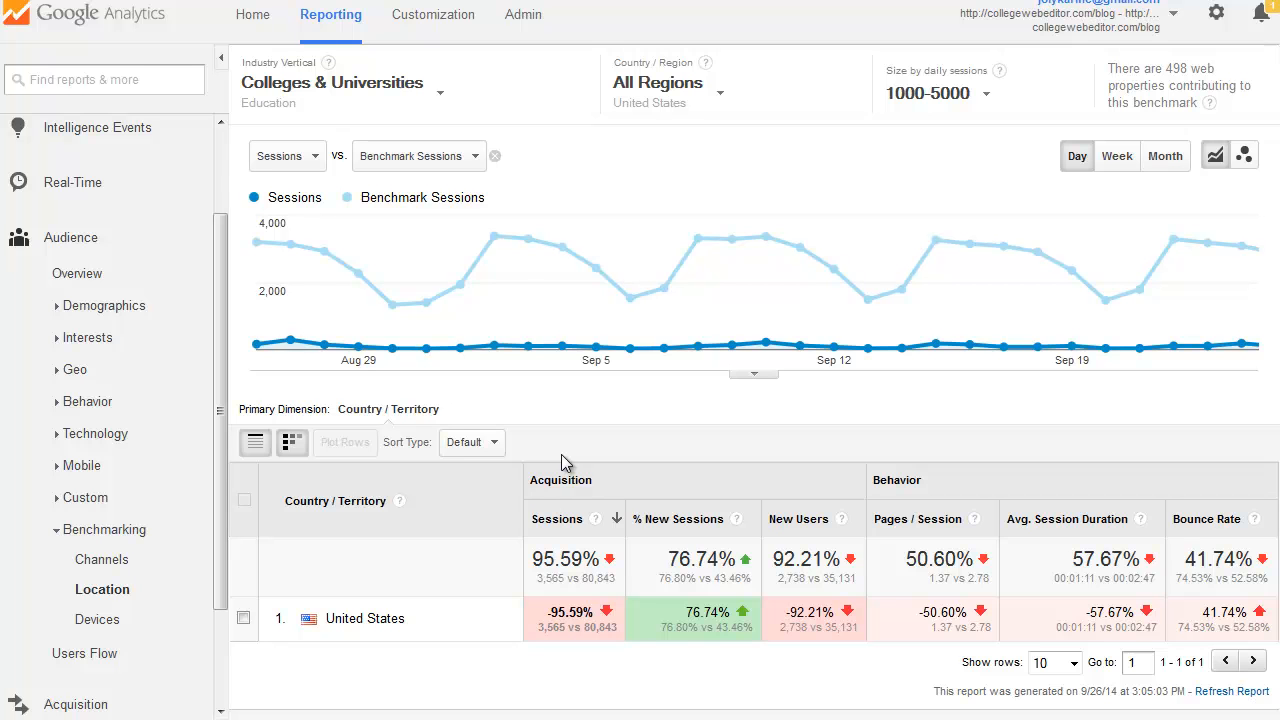
{"action": "mouse_move", "coordinate": [950, 170]}
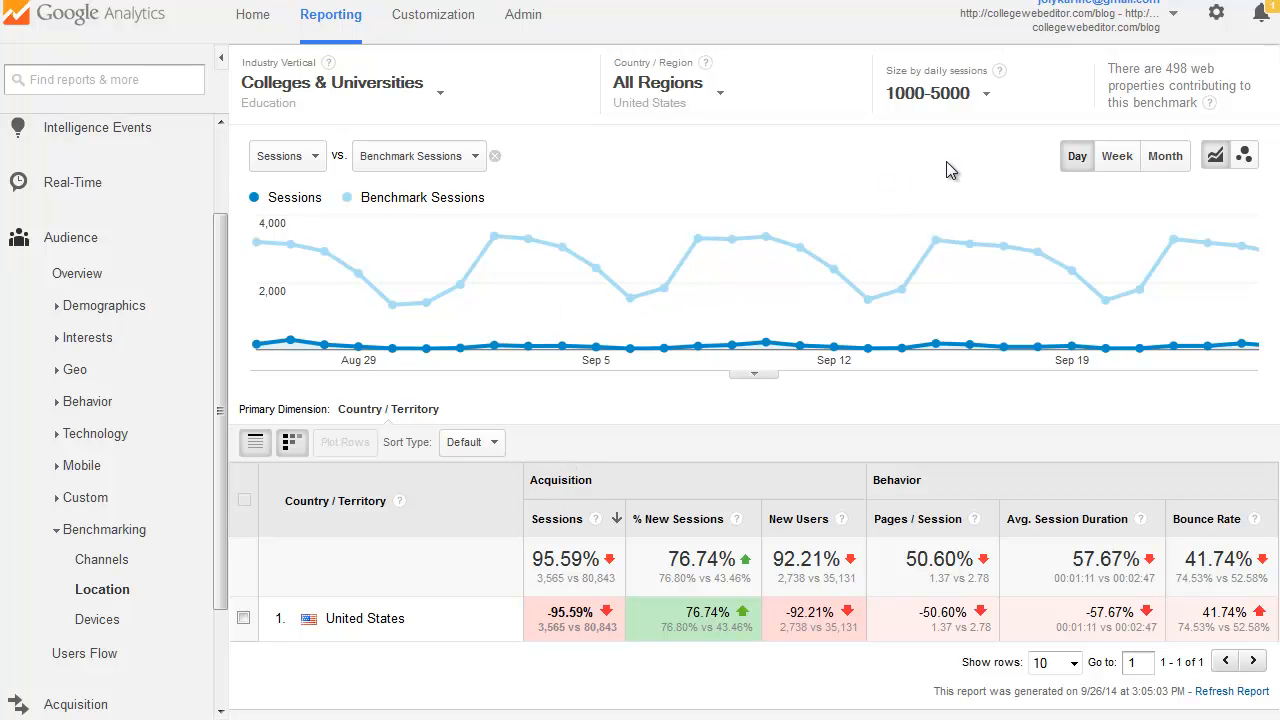
{"action": "mouse_move", "coordinate": [1170, 68]}
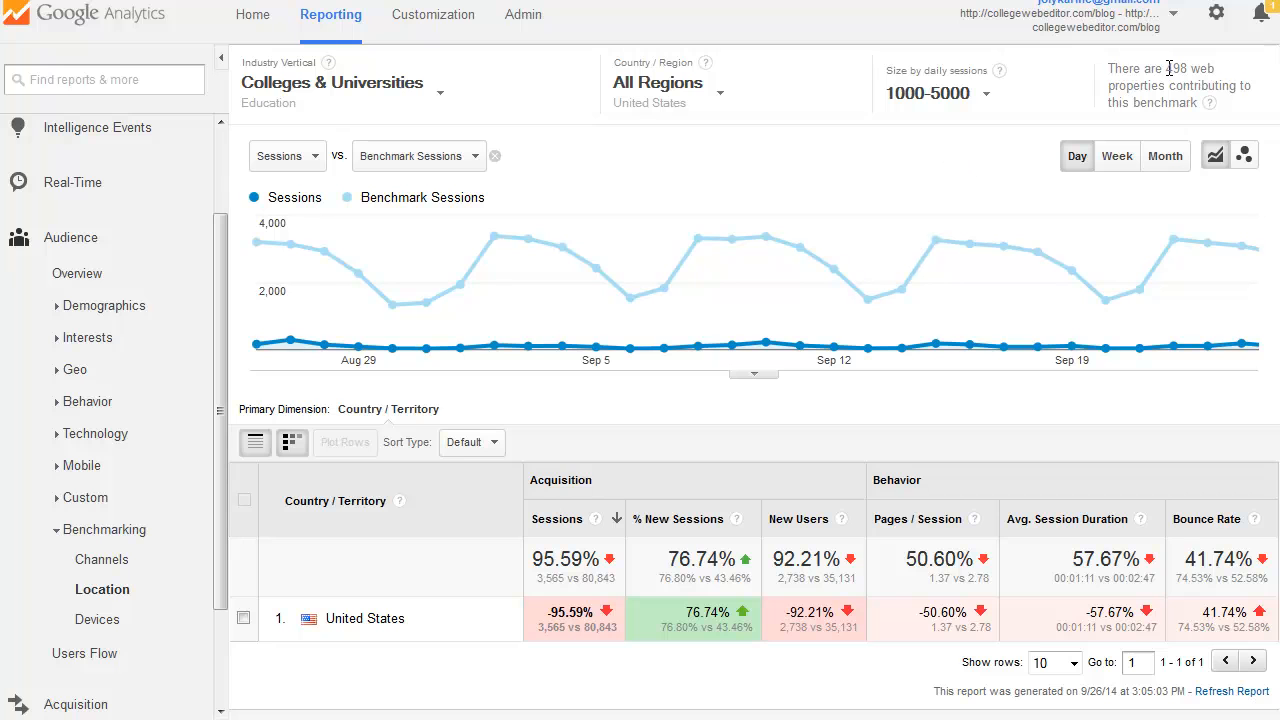
{"action": "mouse_move", "coordinate": [1168, 66]}
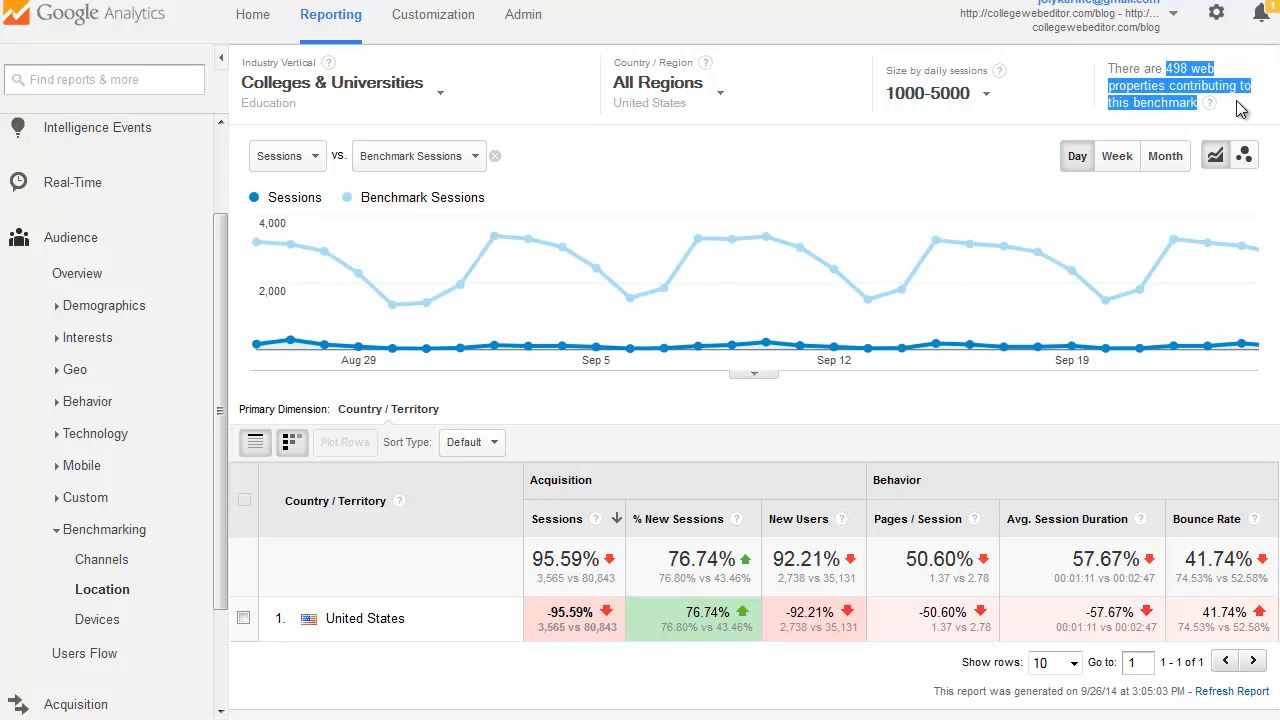
{"action": "mouse_move", "coordinate": [772, 168]}
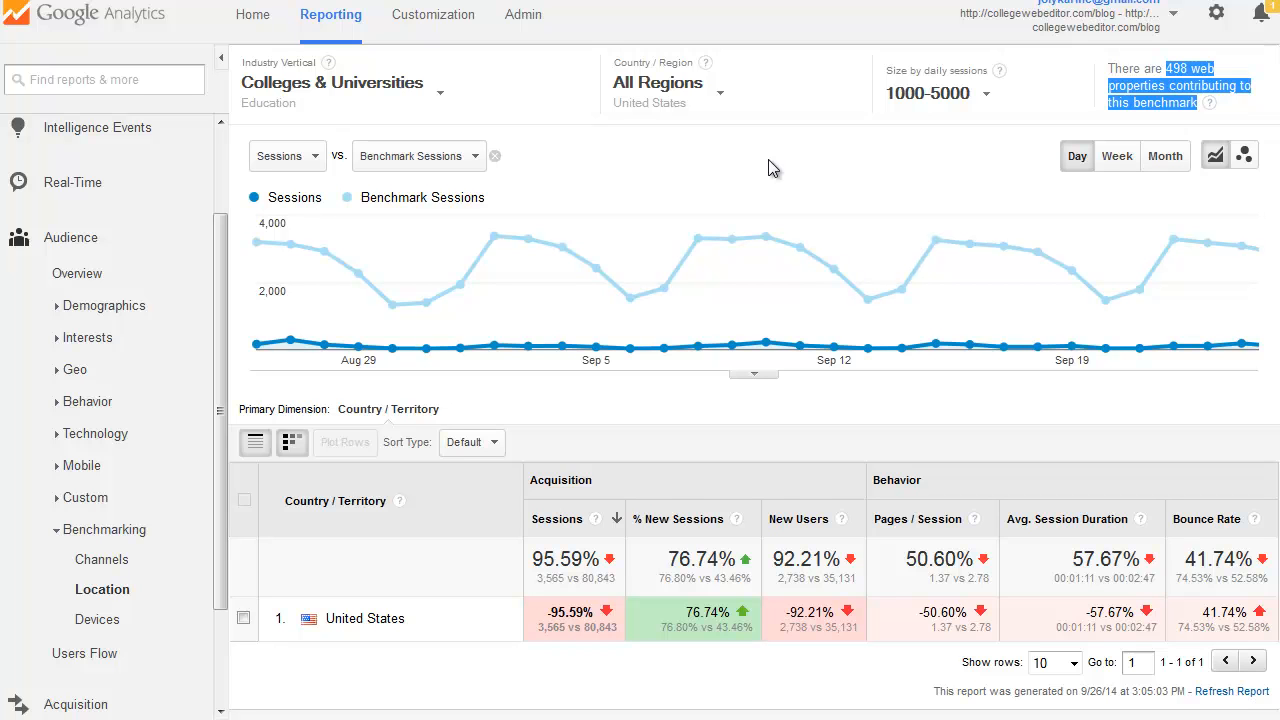
{"action": "mouse_move", "coordinate": [788, 172]}
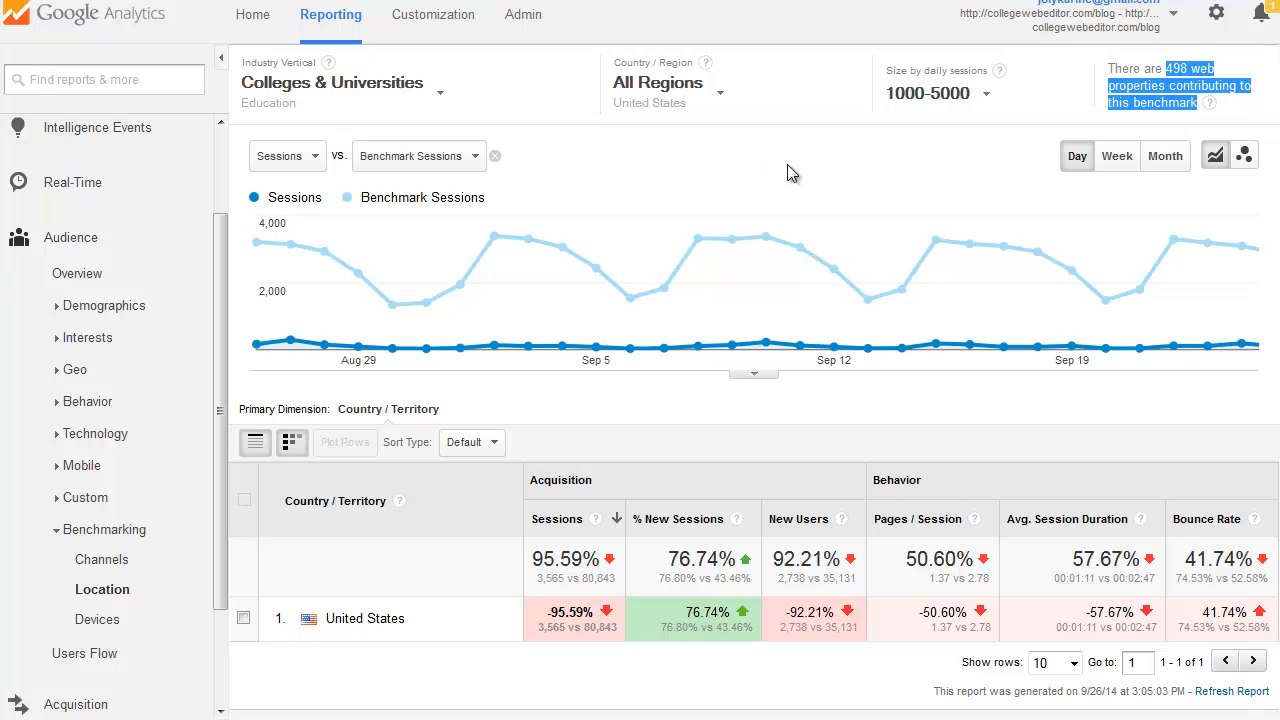
{"action": "mouse_move", "coordinate": [810, 164]}
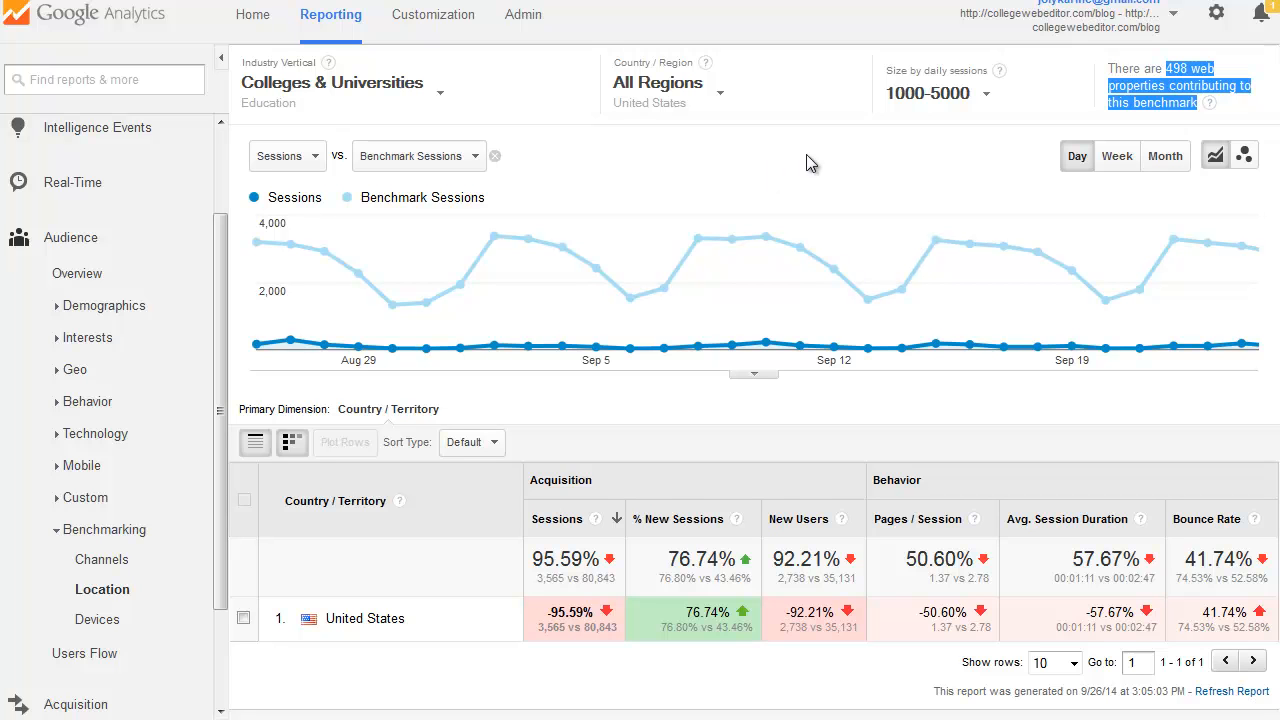